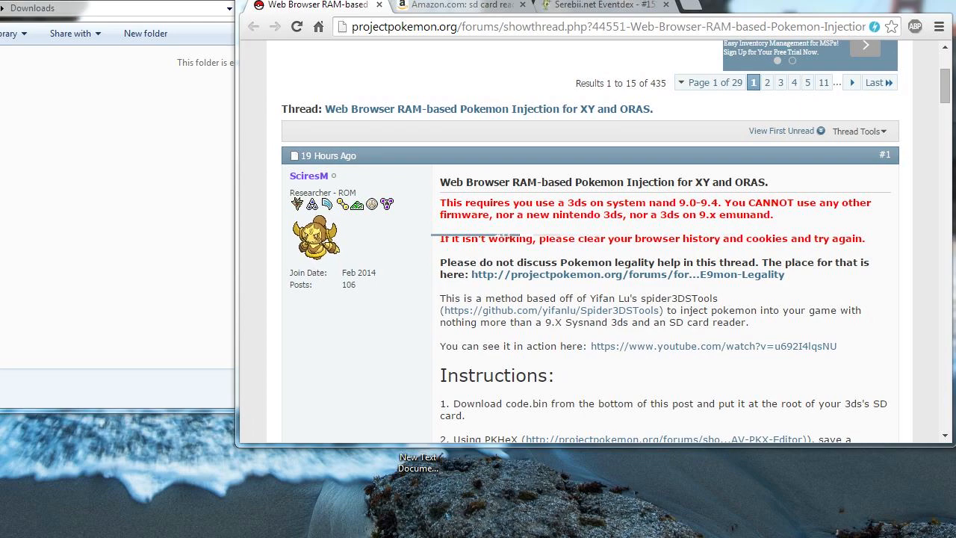
Browse the SD card reader search results on the Amazon tab
{"action": "left_click", "coordinate": [455, 5]}
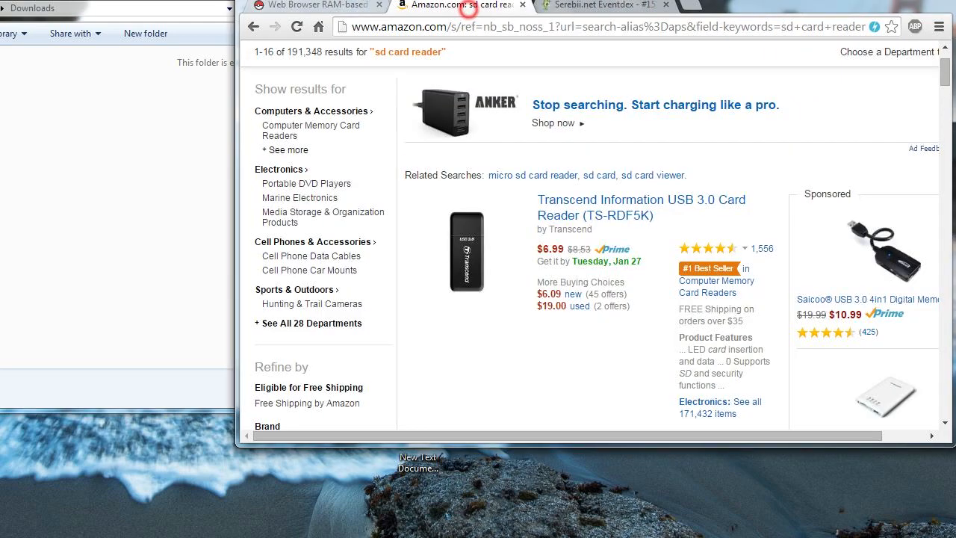
{"action": "scroll", "scroll_direction": "down", "scroll_amount": 3}
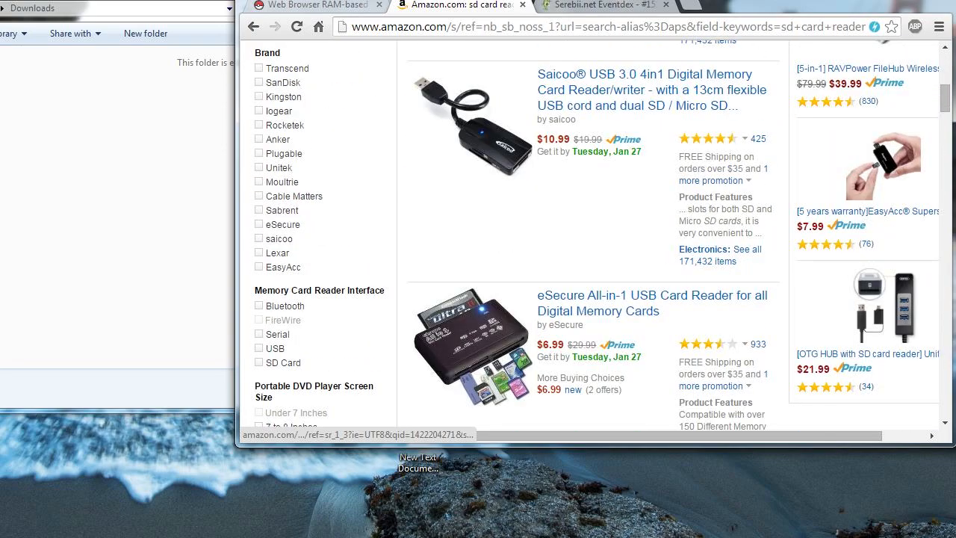
{"action": "scroll", "scroll_direction": "down", "scroll_amount": 3}
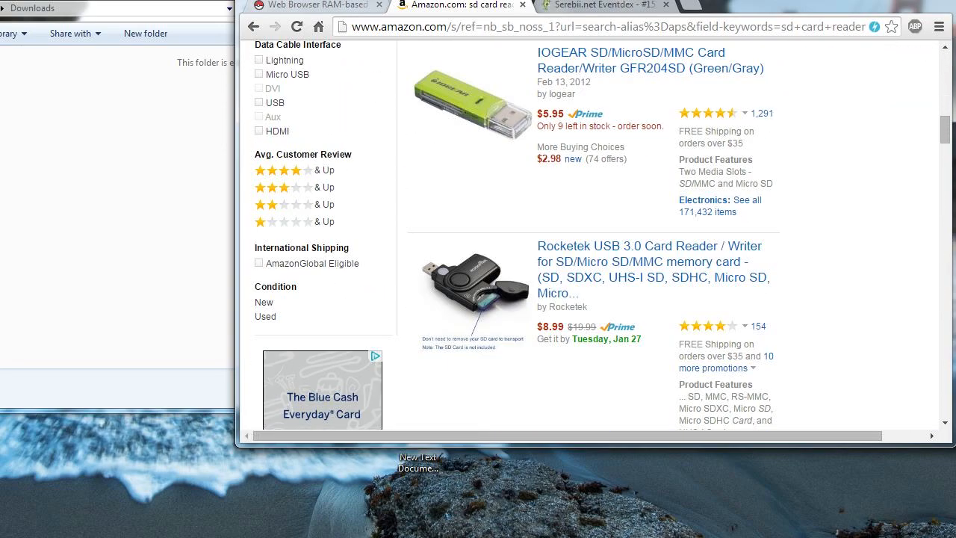
Download the code.zip attachment from the injection instructions thread
{"action": "left_click", "coordinate": [314, 5]}
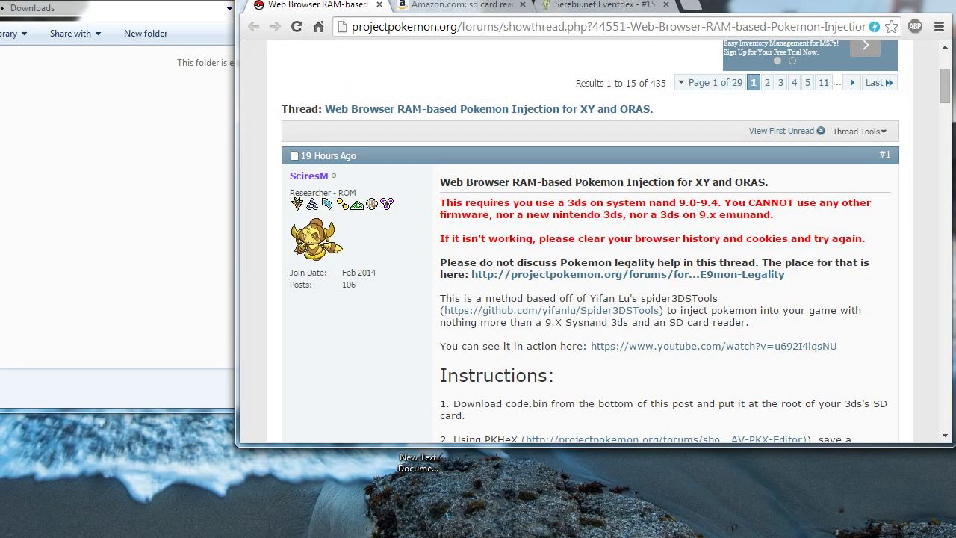
{"action": "scroll", "scroll_direction": "down", "scroll_amount": 3}
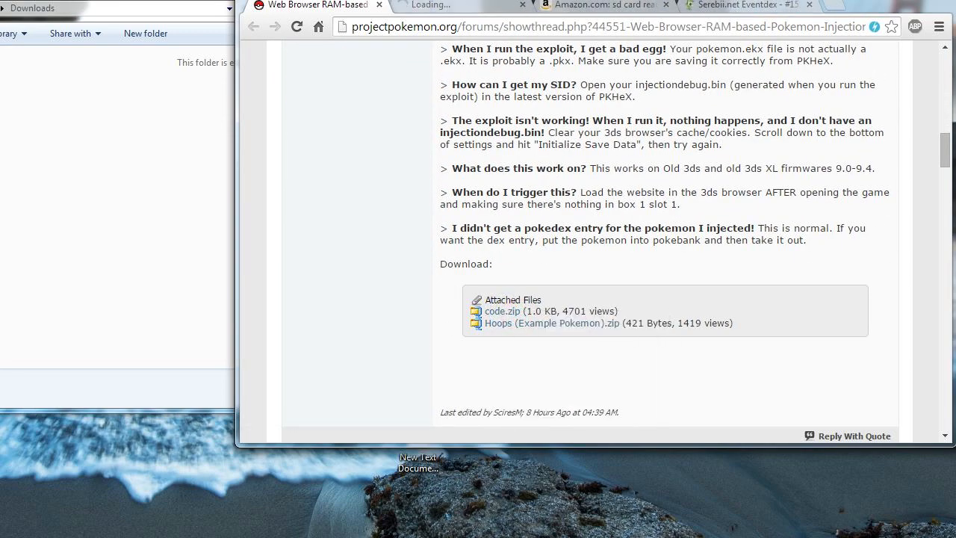
{"action": "left_click", "coordinate": [501, 310]}
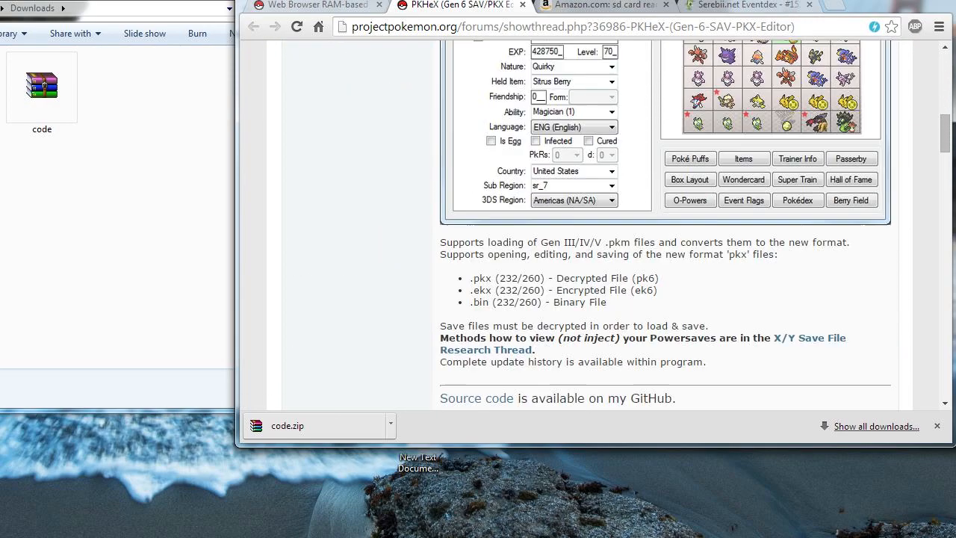
Download PKHeX (01-26-15b).zip from the editor thread's Attached Files
{"action": "scroll", "scroll_direction": "down", "scroll_amount": 3}
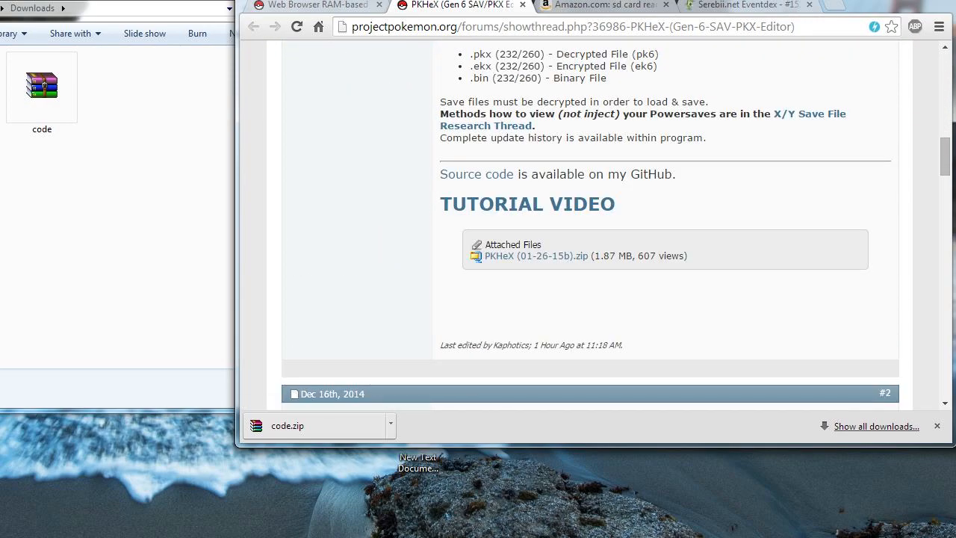
{"action": "left_click", "coordinate": [535, 256]}
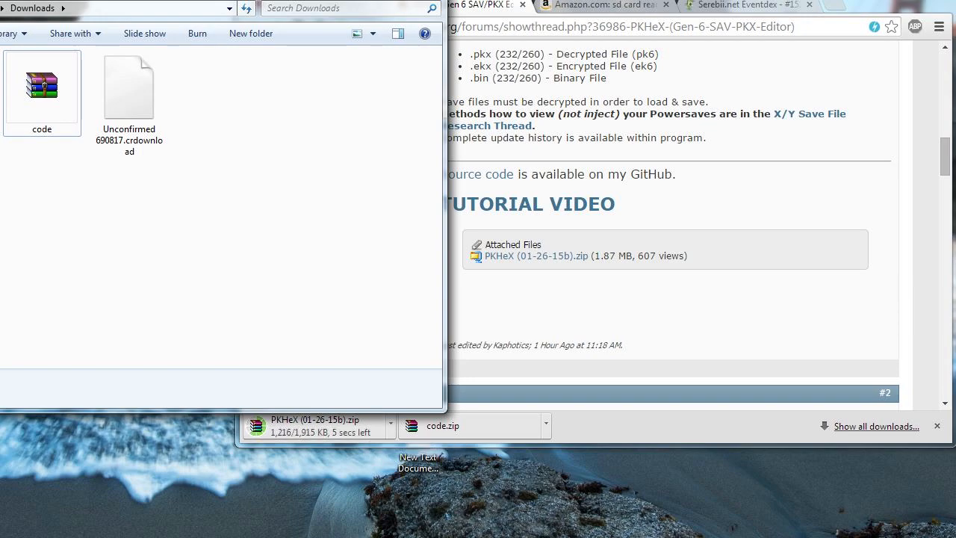
Extract code.zip and the PKHeX archive into their own Downloads folders with WinRAR
{"action": "right_click", "coordinate": [41, 85]}
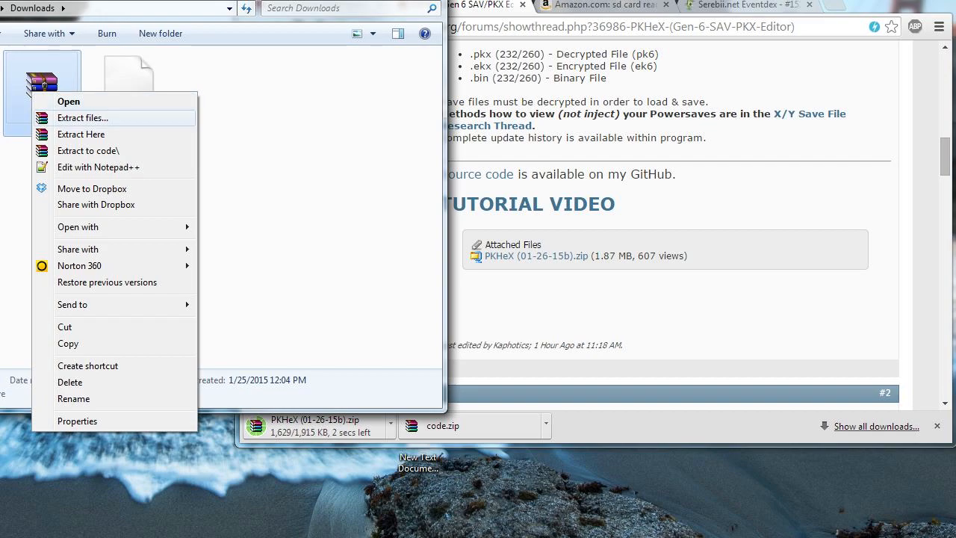
{"action": "left_click", "coordinate": [82, 117]}
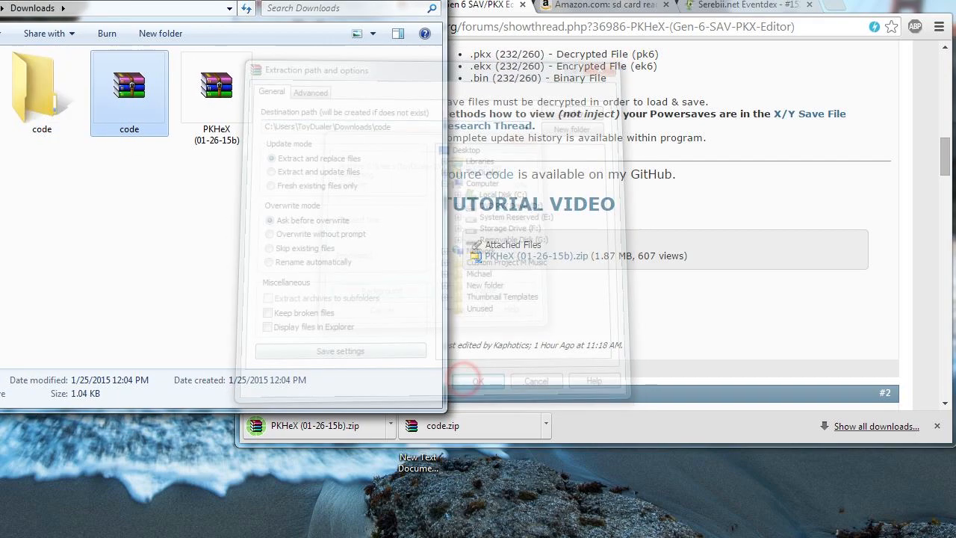
{"action": "left_click", "coordinate": [478, 380]}
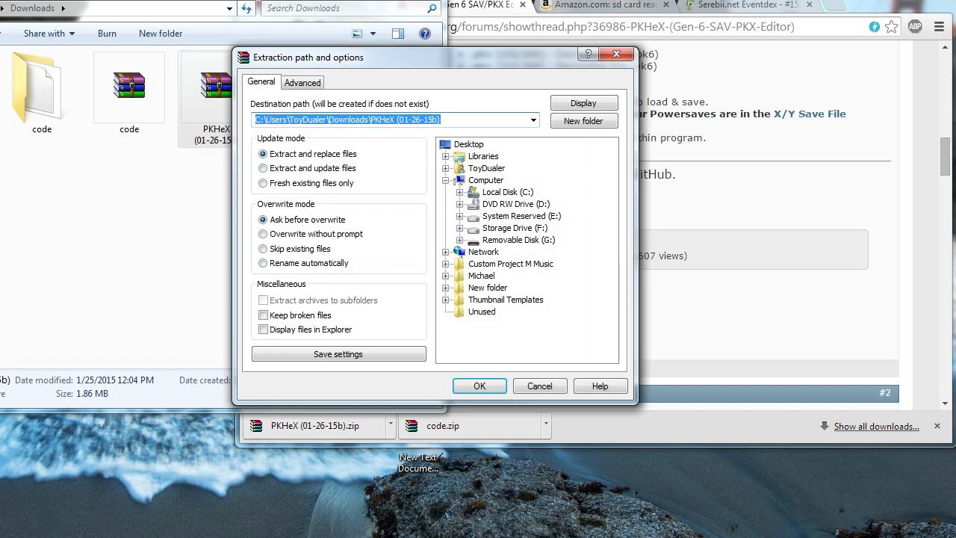
{"action": "left_click", "coordinate": [478, 386]}
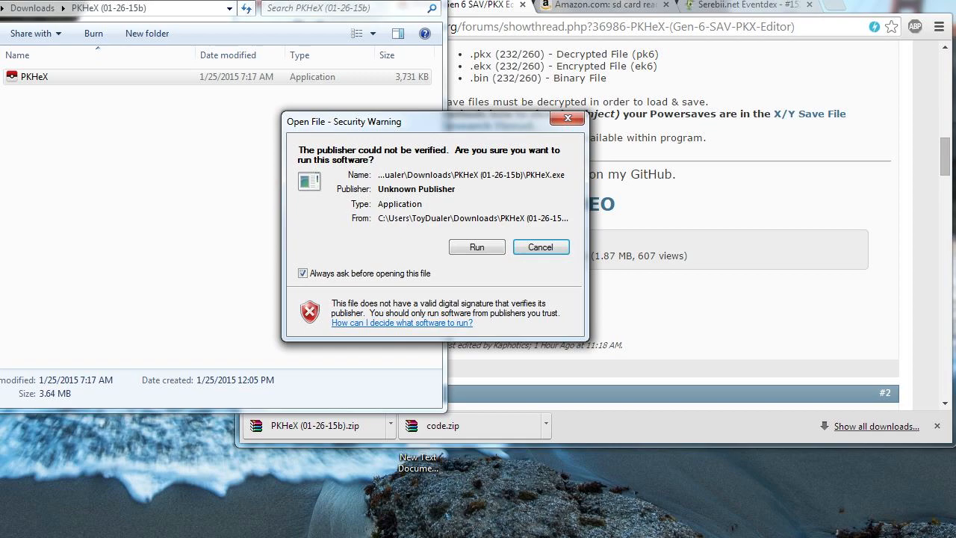
Let the unverified PKHeX program run past the security warning
{"action": "left_click", "coordinate": [476, 247]}
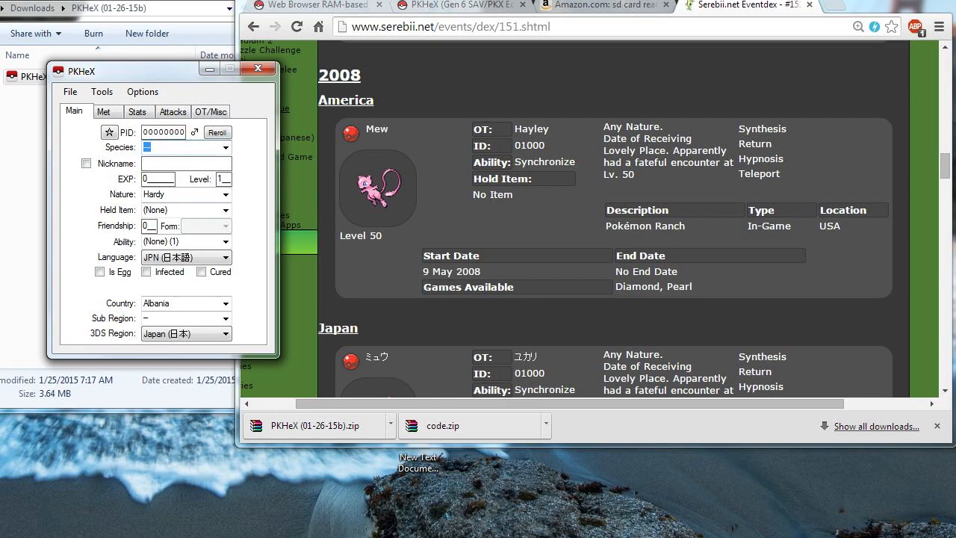
Set species Mew, language English, 3DS region Americas and country United States
{"action": "type", "text": "Mew"}
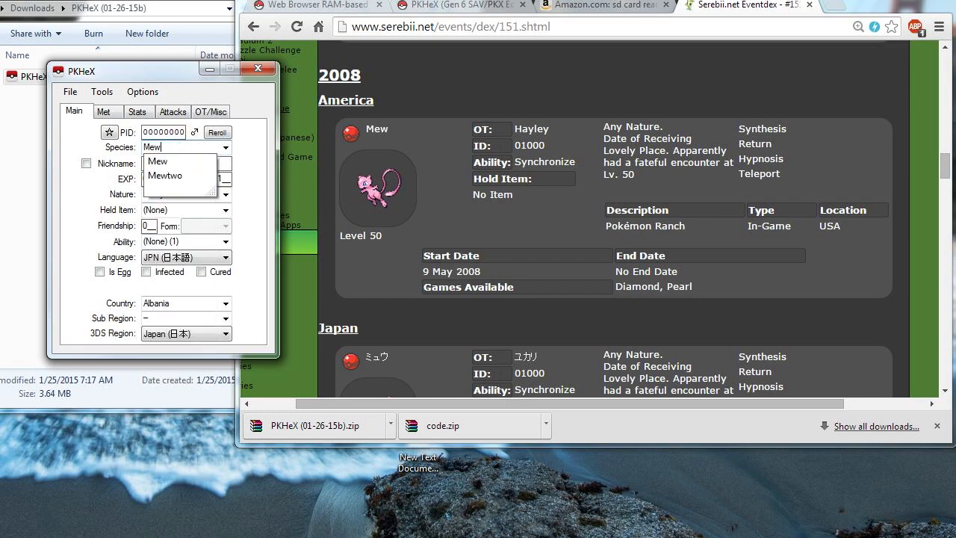
{"action": "left_click", "coordinate": [157, 161]}
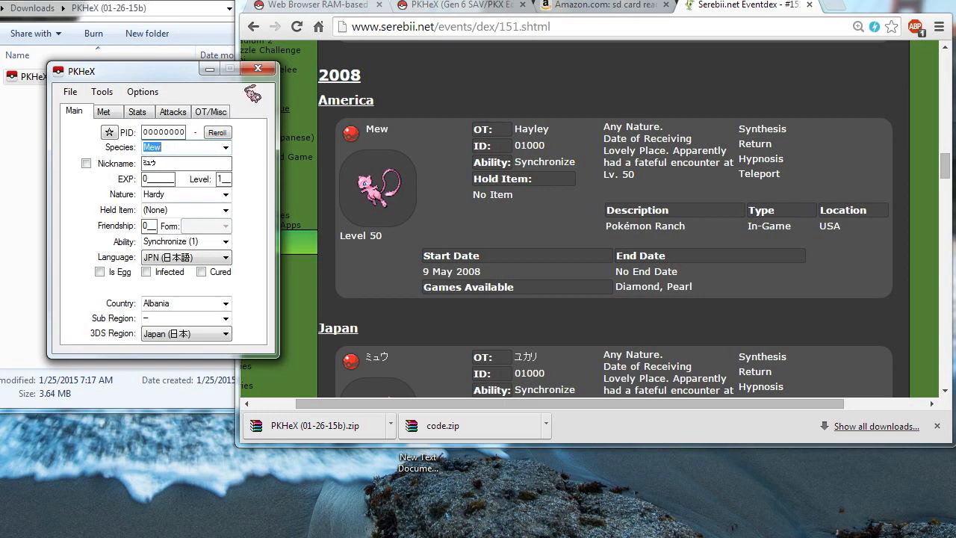
{"action": "left_click", "coordinate": [186, 257]}
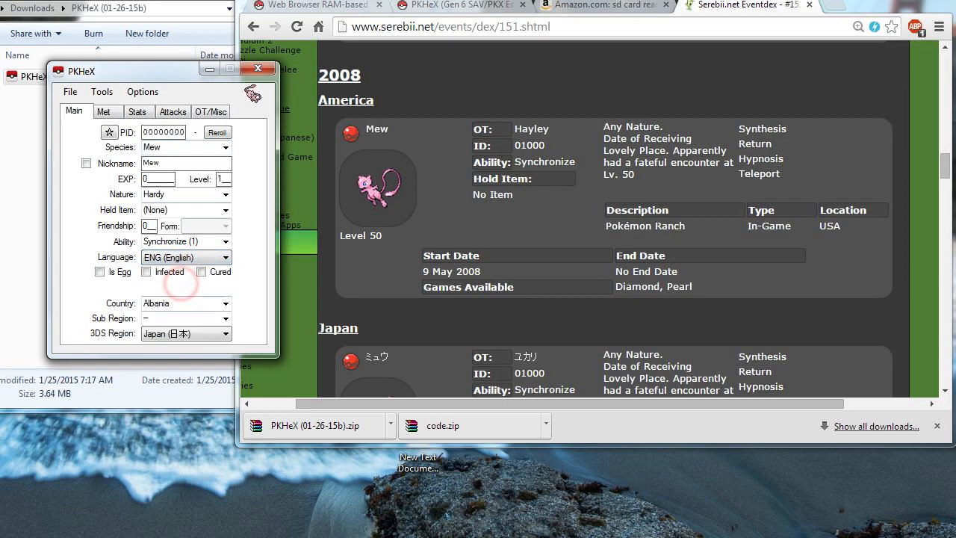
{"action": "left_click", "coordinate": [185, 333]}
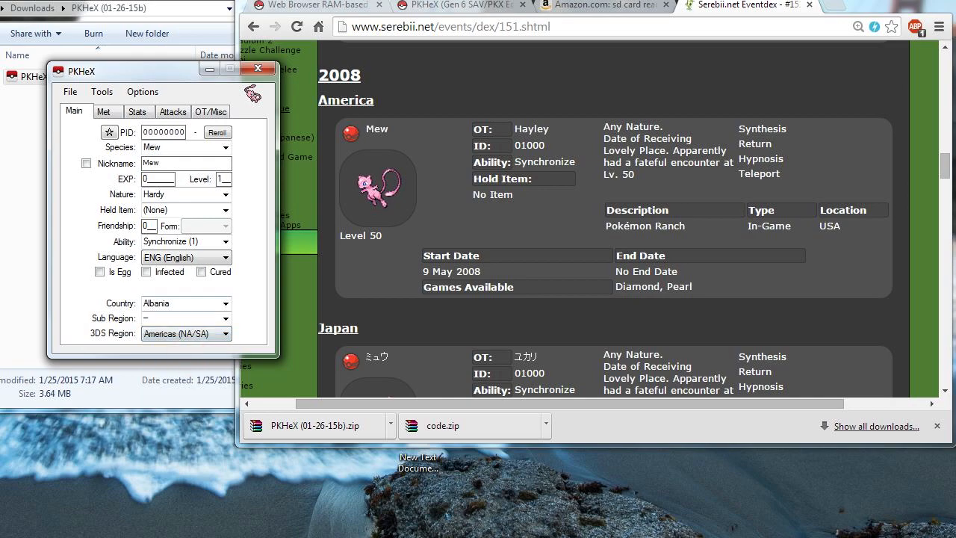
{"action": "left_click", "coordinate": [226, 302]}
{"action": "type", "text": "un"}
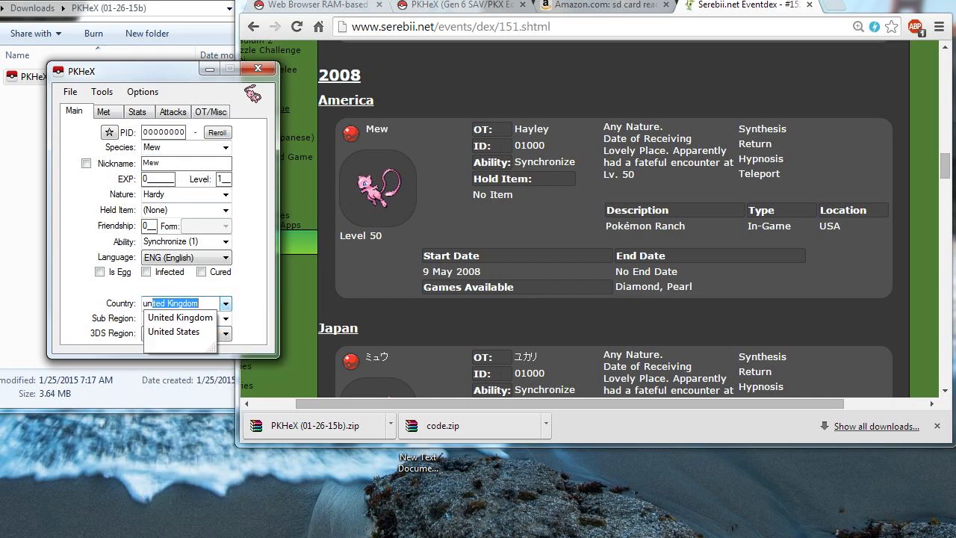
{"action": "left_click", "coordinate": [174, 331]}
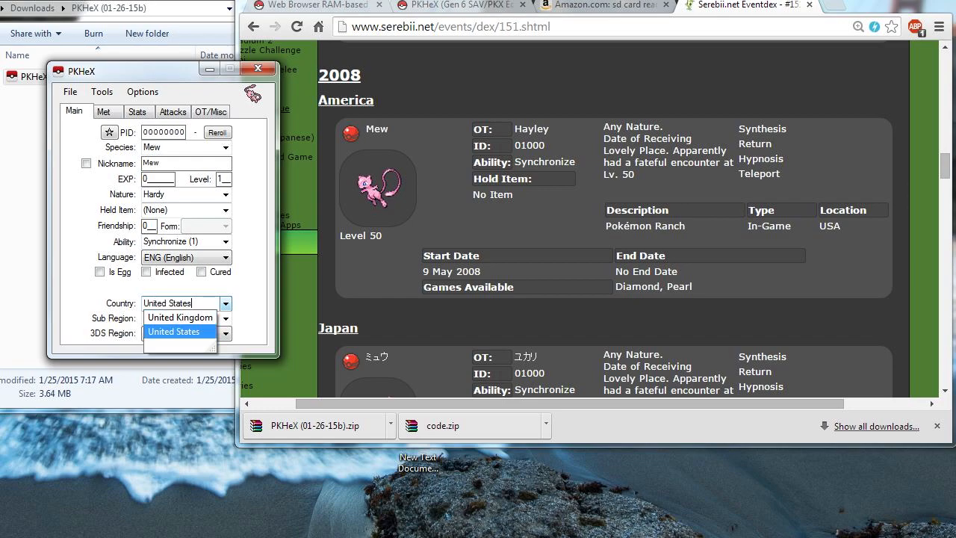
Set friendship 255, level 100, held item Leftovers and Timid nature
{"action": "left_click", "coordinate": [173, 331]}
{"action": "type", "text": "255"}
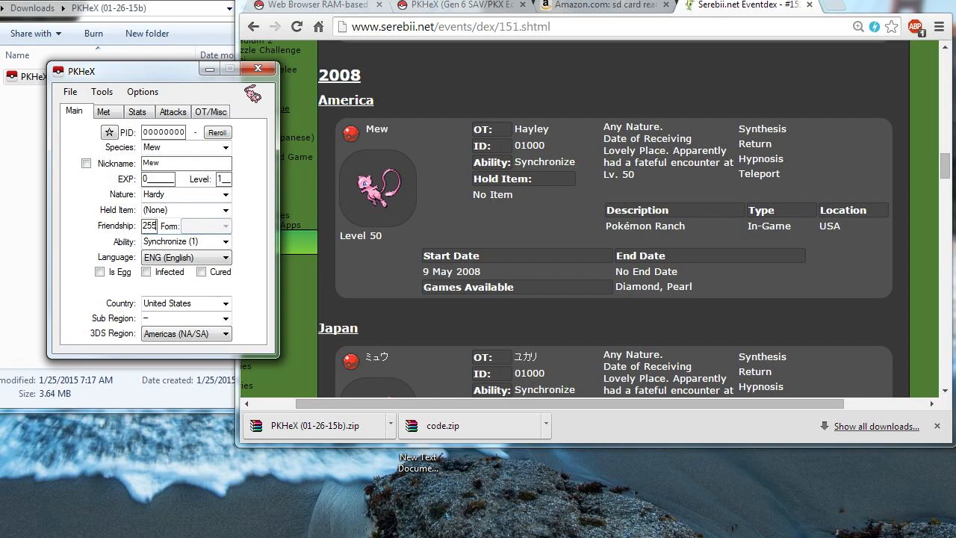
{"action": "triple_click", "coordinate": [223, 178]}
{"action": "type", "text": "lef"}
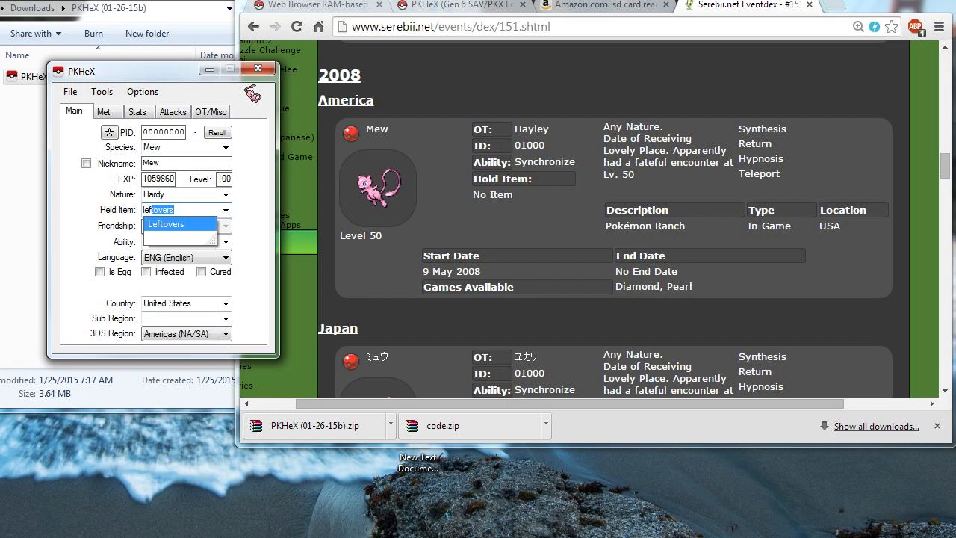
{"action": "left_click", "coordinate": [164, 224]}
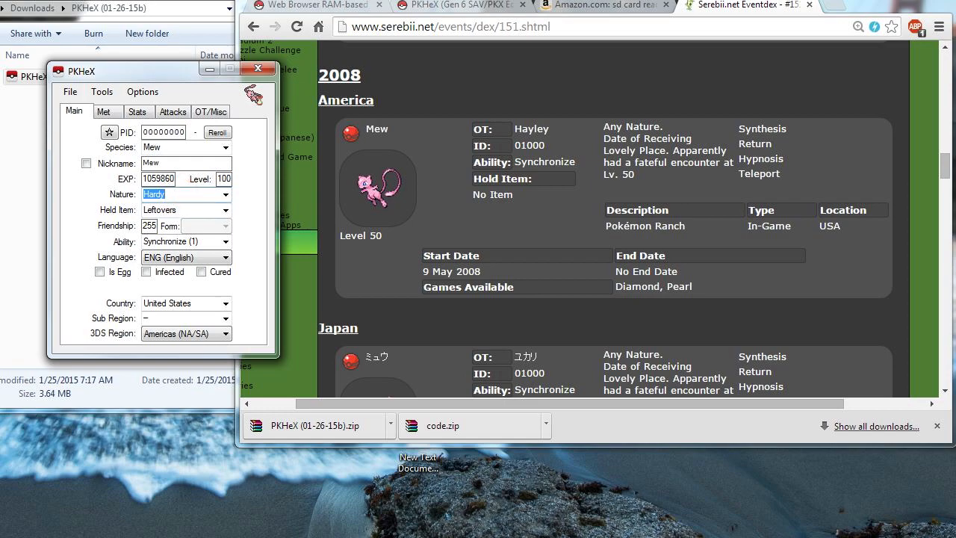
{"action": "left_click", "coordinate": [185, 194]}
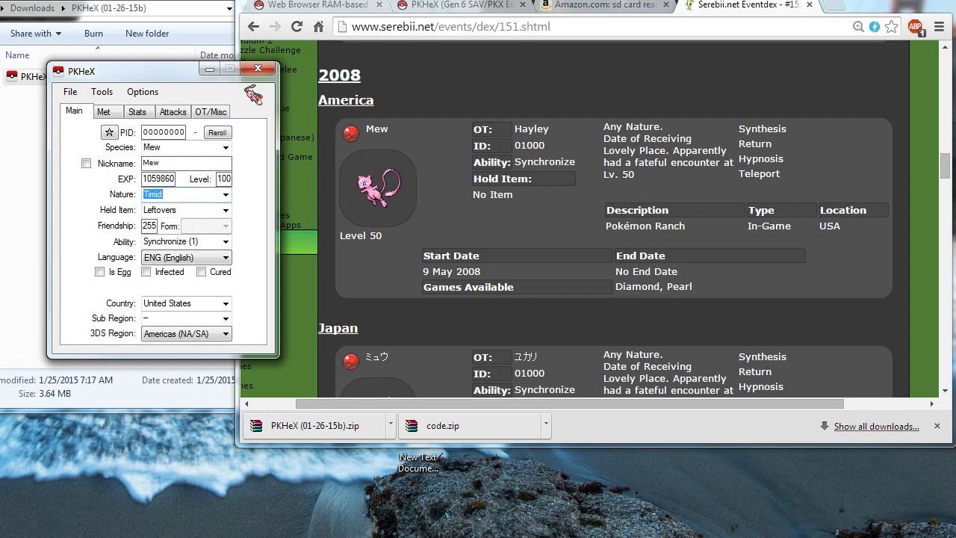
{"action": "left_click", "coordinate": [146, 271]}
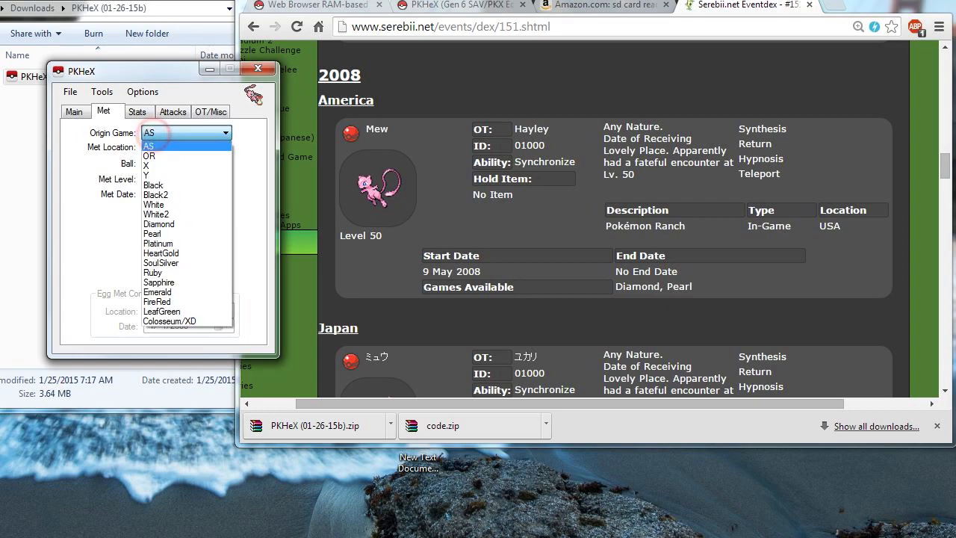
Set Diamond origin, met level 100, fateful encounter, perfect IVs and SpA/Speed EVs
{"action": "left_click", "coordinate": [158, 223]}
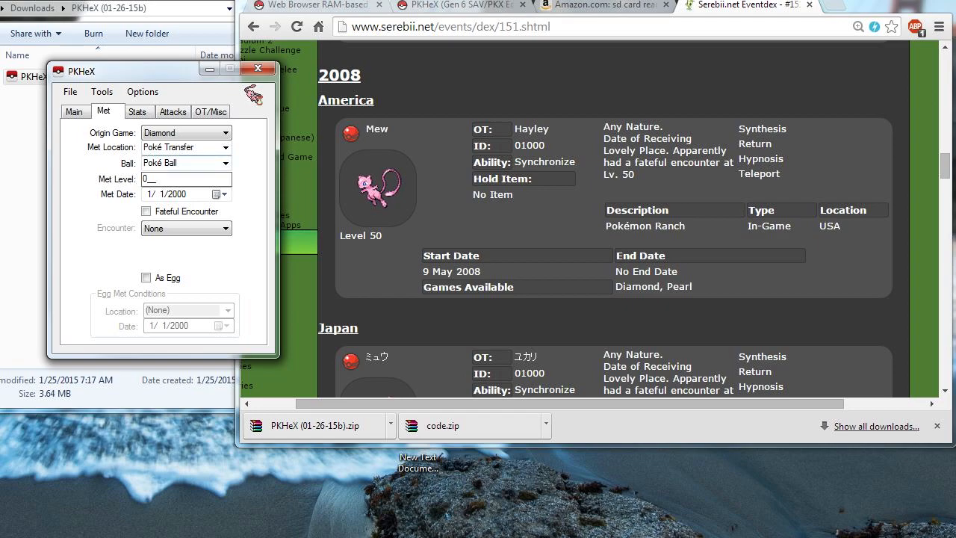
{"action": "left_click", "coordinate": [179, 162]}
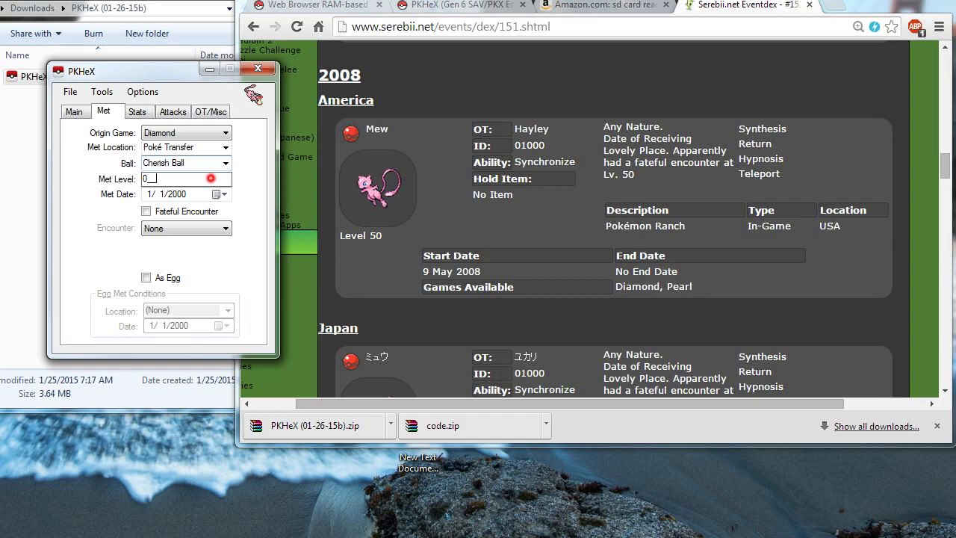
{"action": "type", "text": "100"}
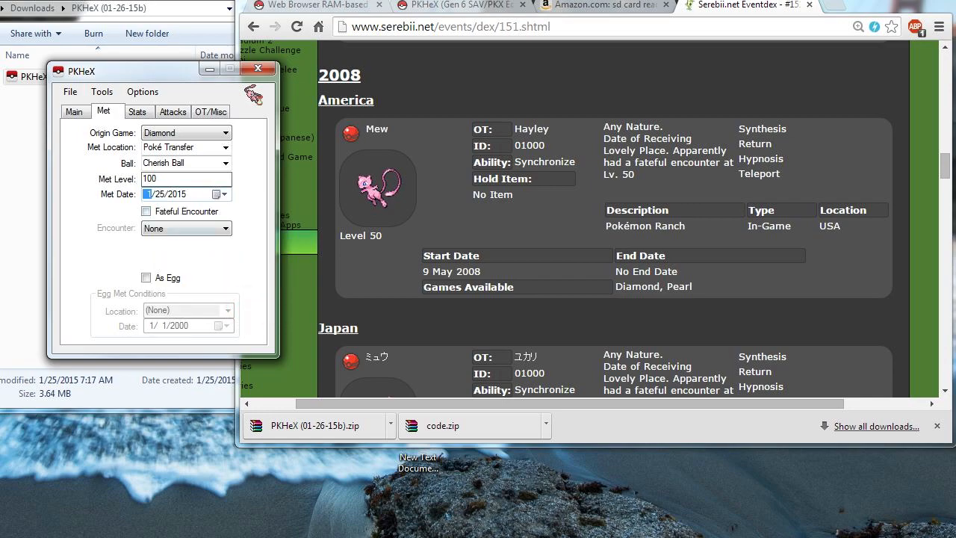
{"action": "left_click", "coordinate": [146, 211]}
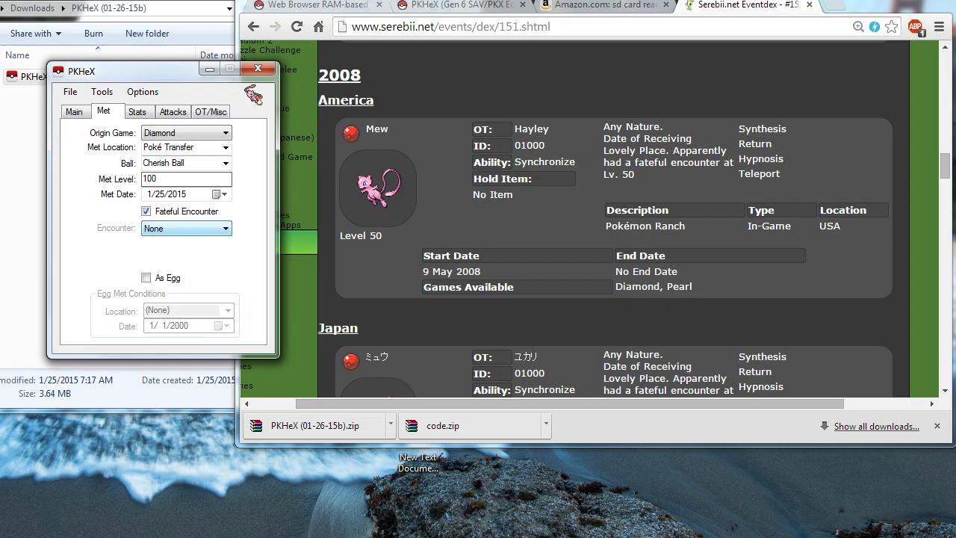
{"action": "left_click", "coordinate": [137, 112]}
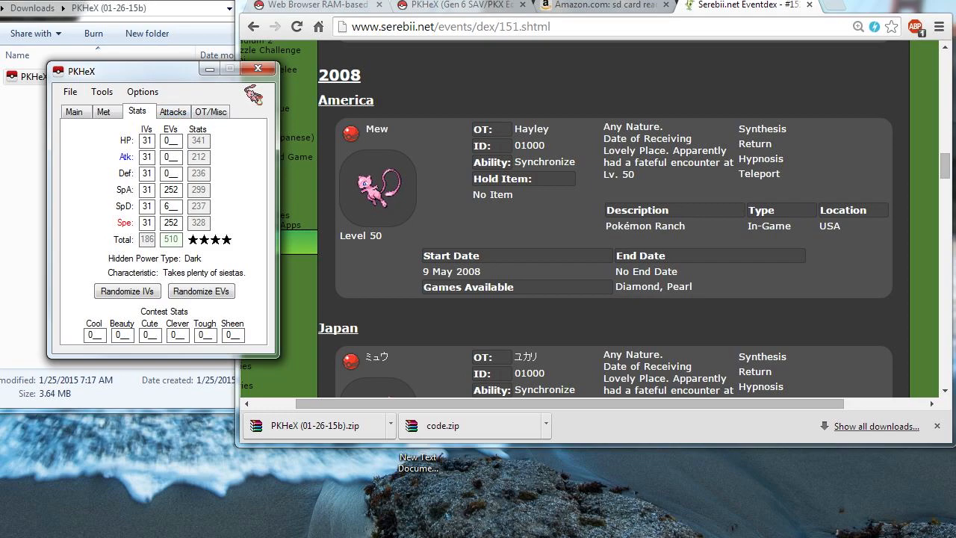
{"action": "left_click", "coordinate": [172, 111]}
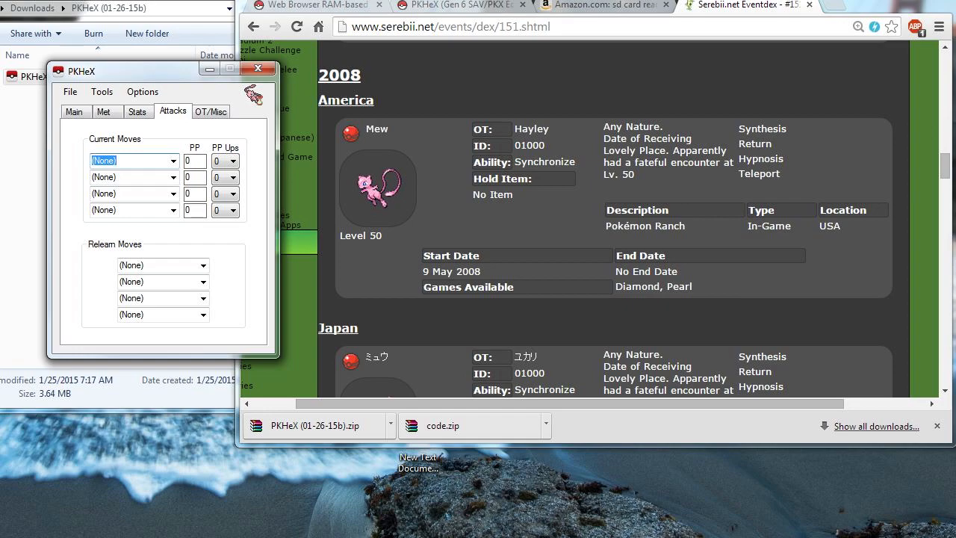
Give the Mew the moves Transform, Metronome, Ice Beam and Fire Blast
{"action": "left_click", "coordinate": [132, 161]}
{"action": "type", "text": "met"}
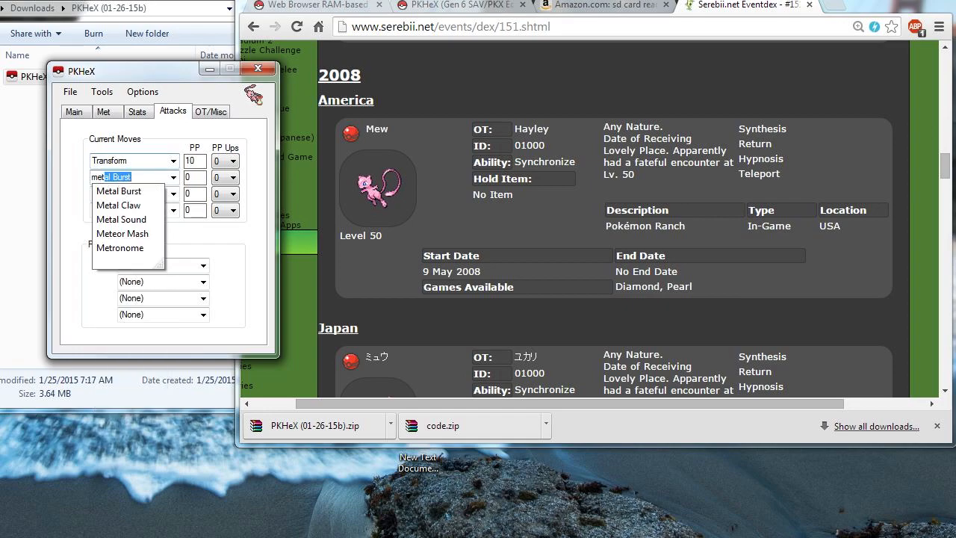
{"action": "left_click", "coordinate": [120, 247]}
{"action": "type", "text": "ice"}
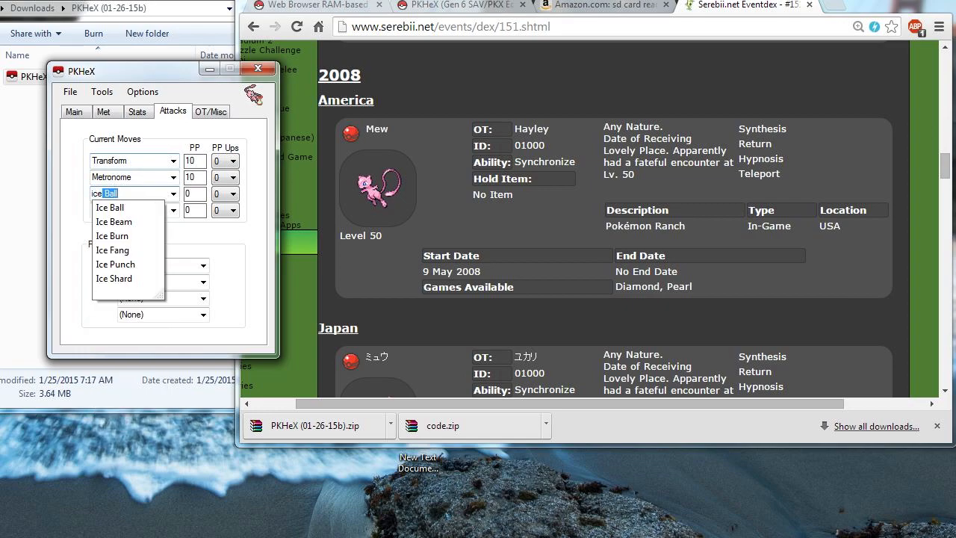
{"action": "left_click", "coordinate": [114, 221]}
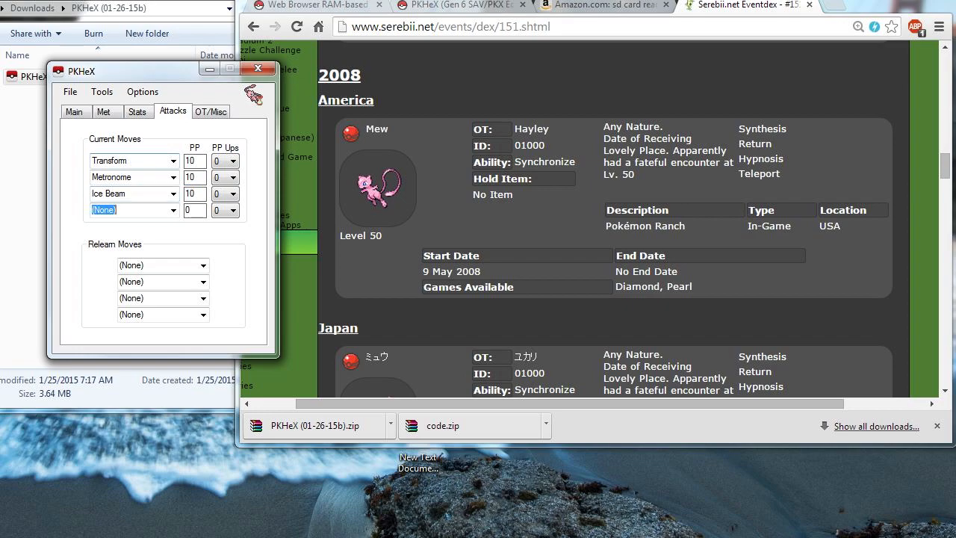
{"action": "type", "text": "Fire Blast"}
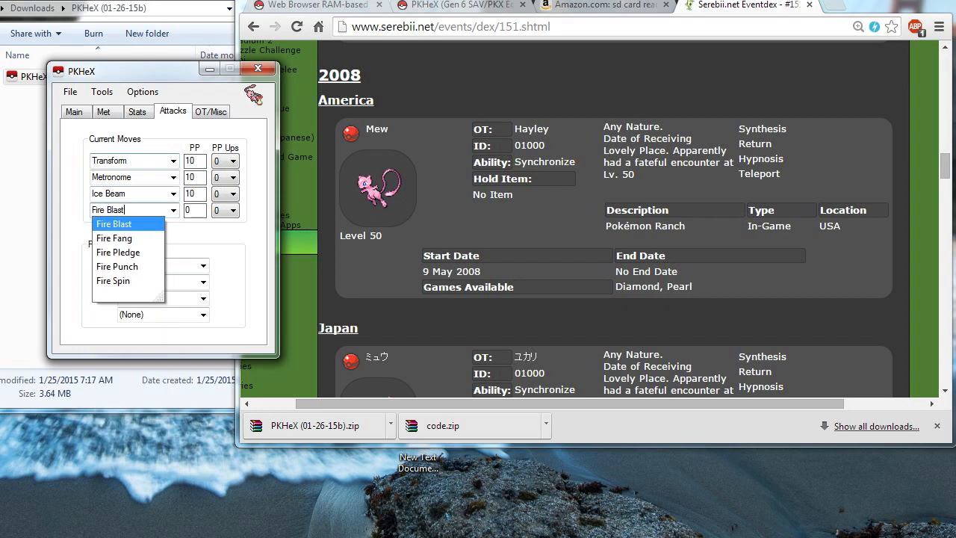
{"action": "left_click", "coordinate": [113, 223]}
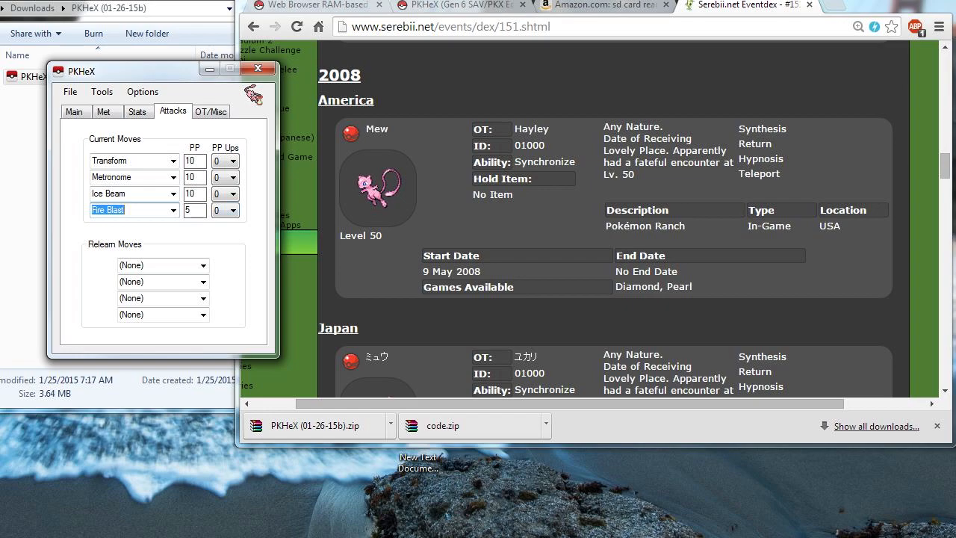
{"action": "left_click", "coordinate": [210, 111]}
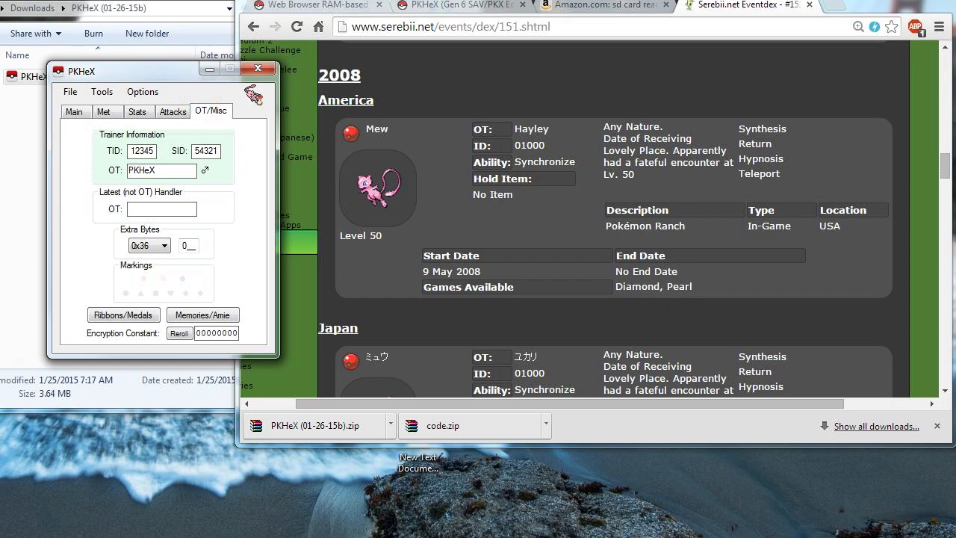
Set original trainer Hayley with trainer ID 01000 and turn on the Mew's markings
{"action": "triple_click", "coordinate": [161, 170]}
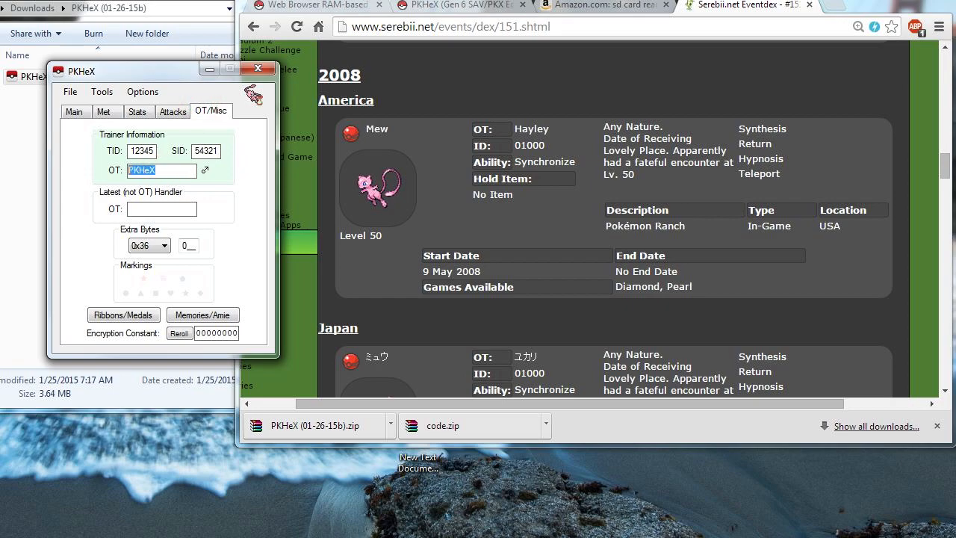
{"action": "type", "text": "Hayley"}
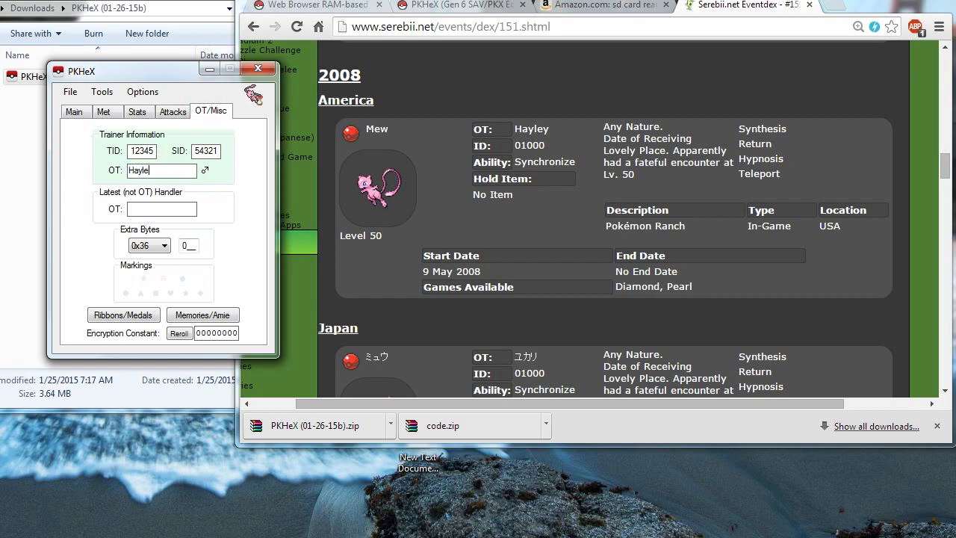
{"action": "type", "text": "y"}
{"action": "left_click", "coordinate": [141, 151]}
{"action": "type", "text": "1"}
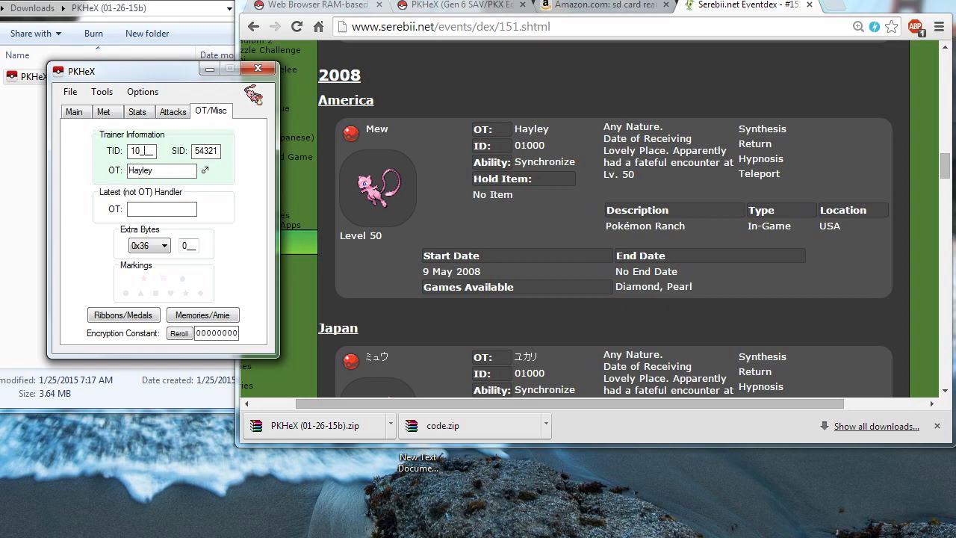
{"action": "type", "text": "00"}
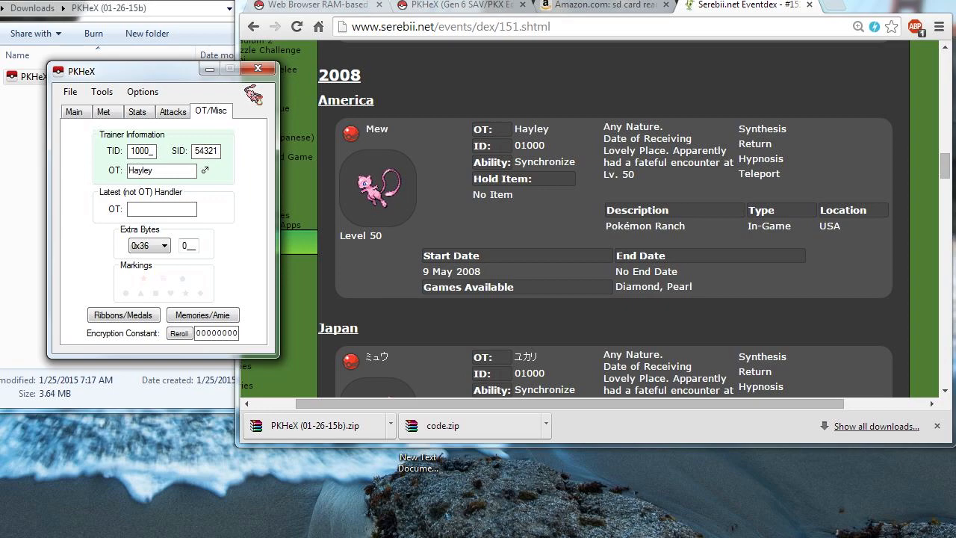
{"action": "left_click", "coordinate": [170, 293]}
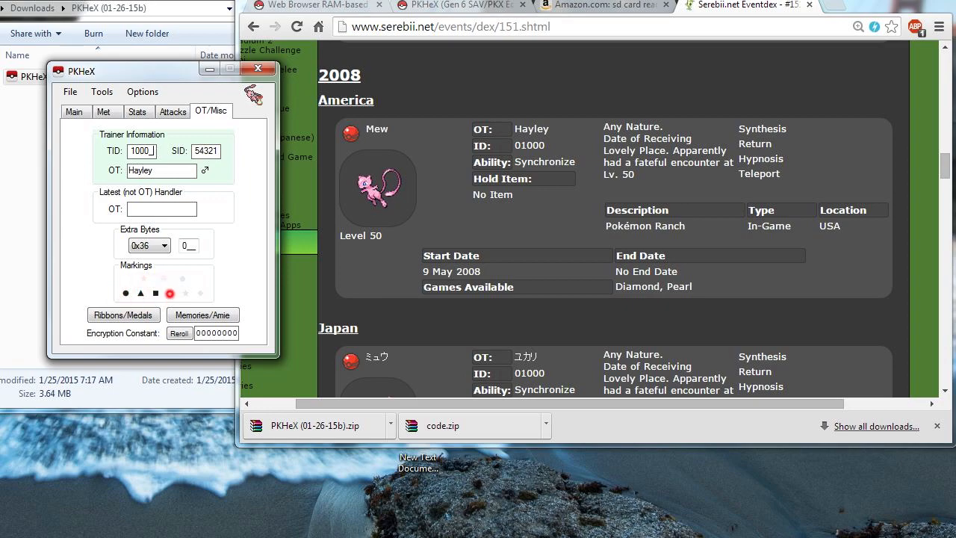
{"action": "left_click", "coordinate": [200, 293]}
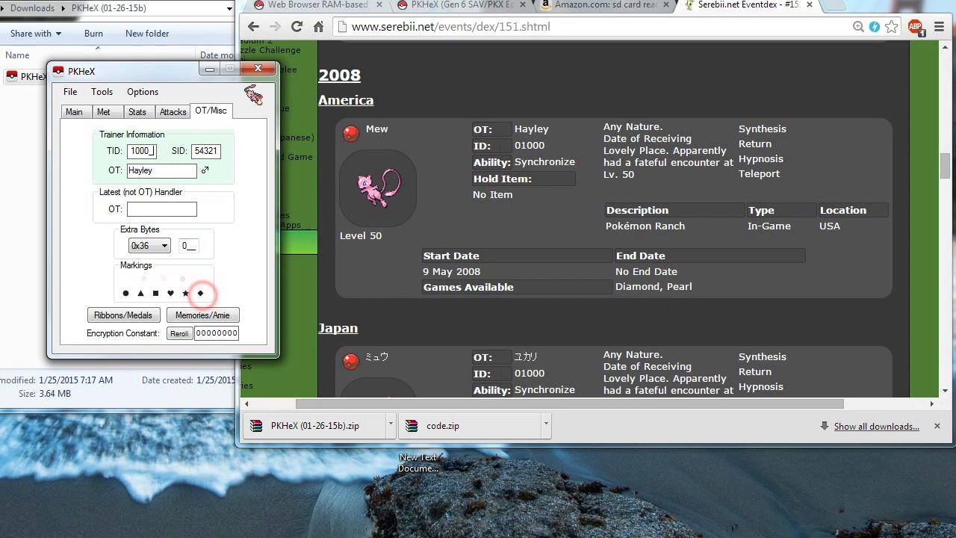
{"action": "left_click", "coordinate": [74, 111]}
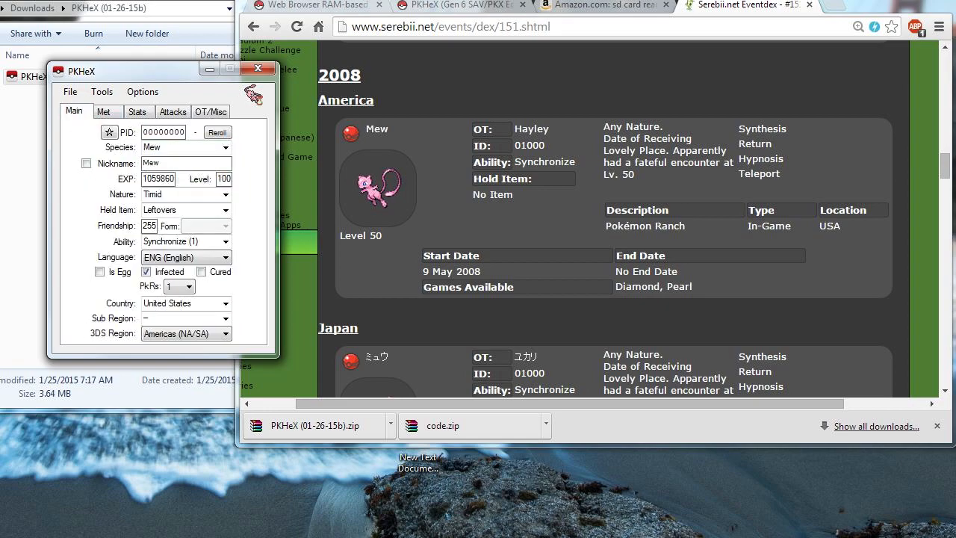
Reroll the Mew's PID to 98ADCF16 and dismiss the drive G no-disk error
{"action": "left_click", "coordinate": [217, 132]}
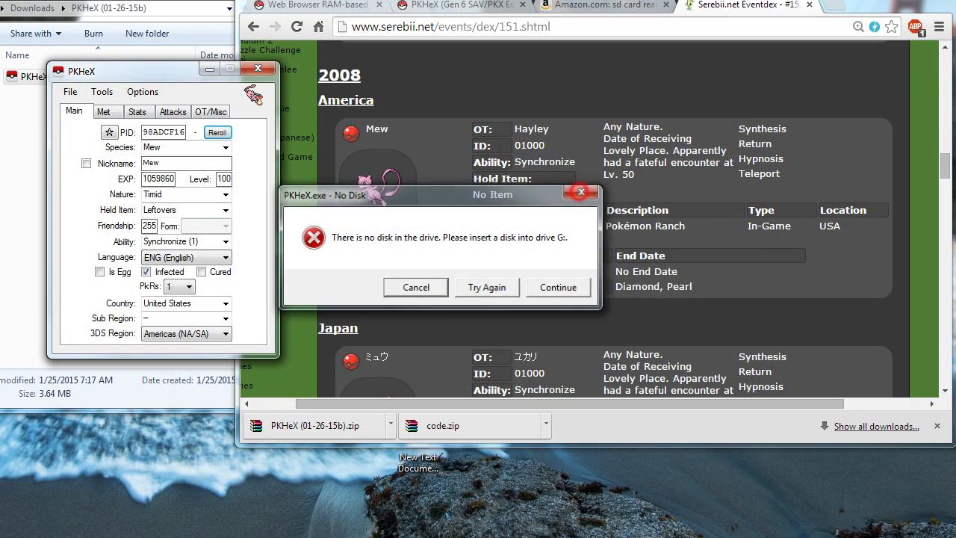
{"action": "left_click", "coordinate": [415, 287]}
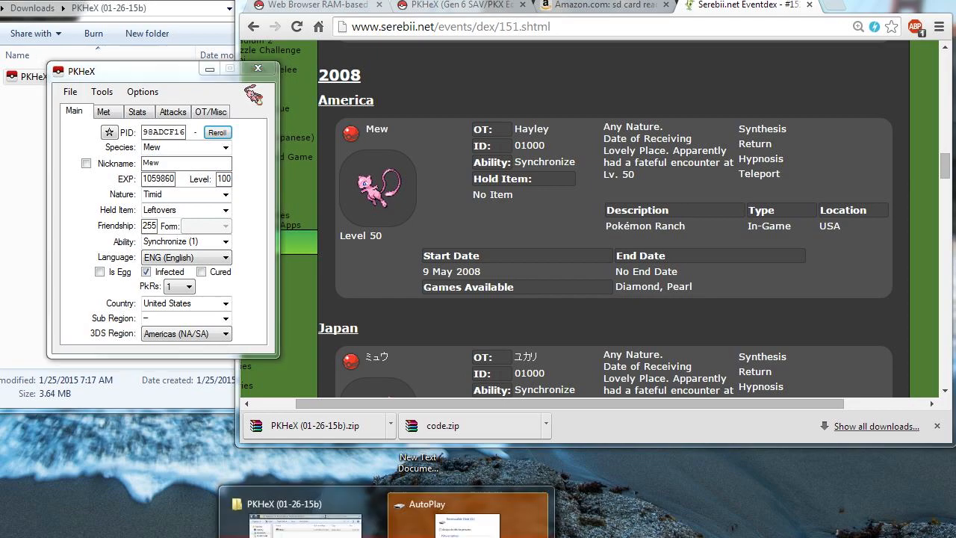
Open Removable Disk (G:) from the AutoPlay prompt and select all its contents
{"action": "left_click", "coordinate": [428, 503]}
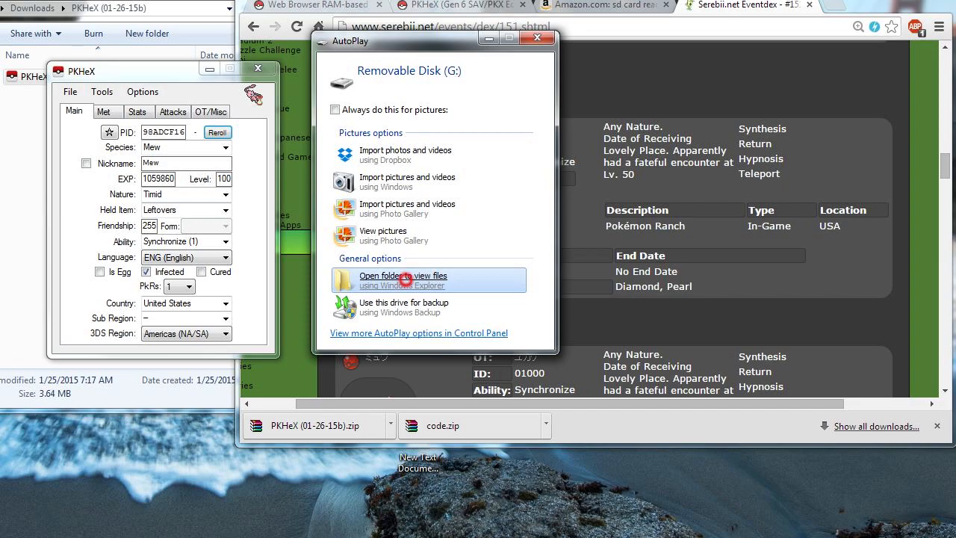
{"action": "left_click", "coordinate": [402, 276]}
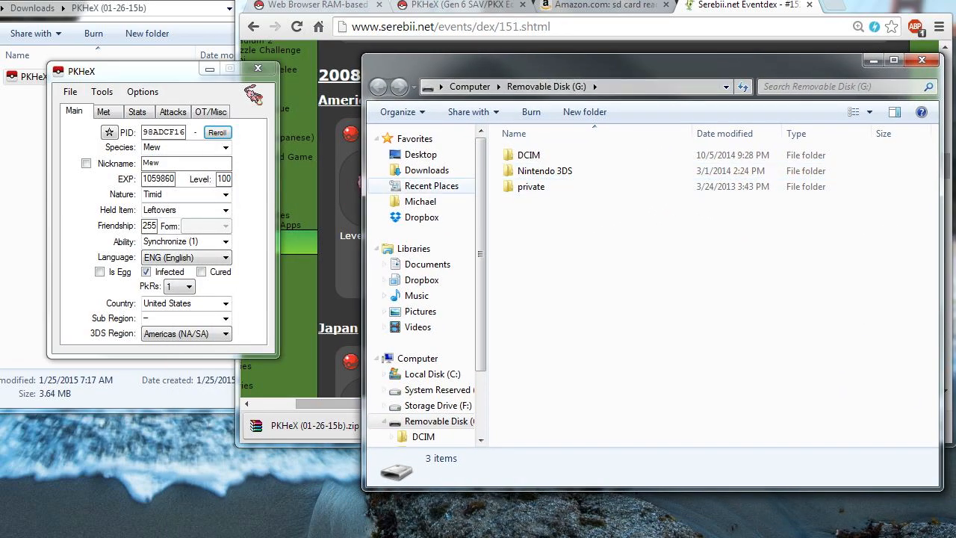
{"action": "key", "text": "ctrl+a"}
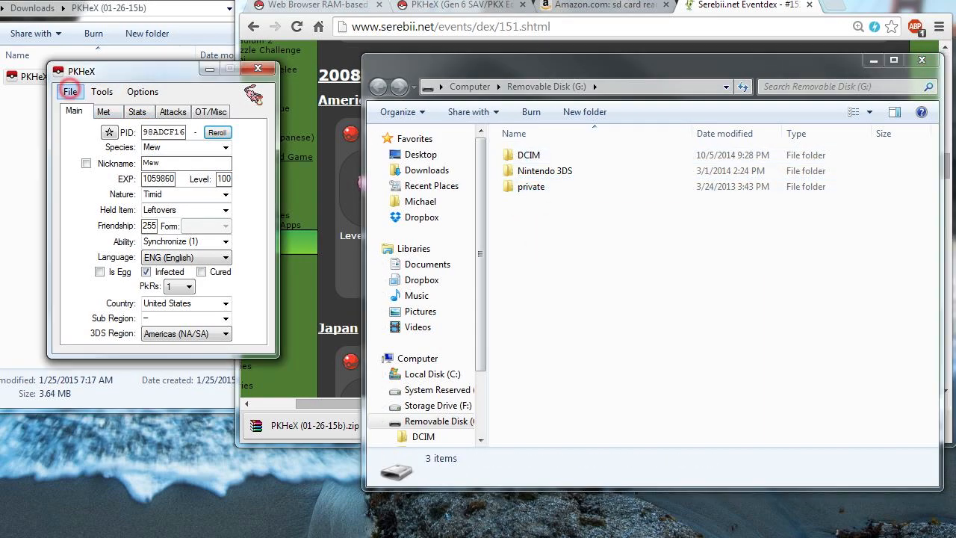
Save the Mew to the SD card root (G:) as pokemon.ekx with EKX file type
{"action": "left_click", "coordinate": [69, 91]}
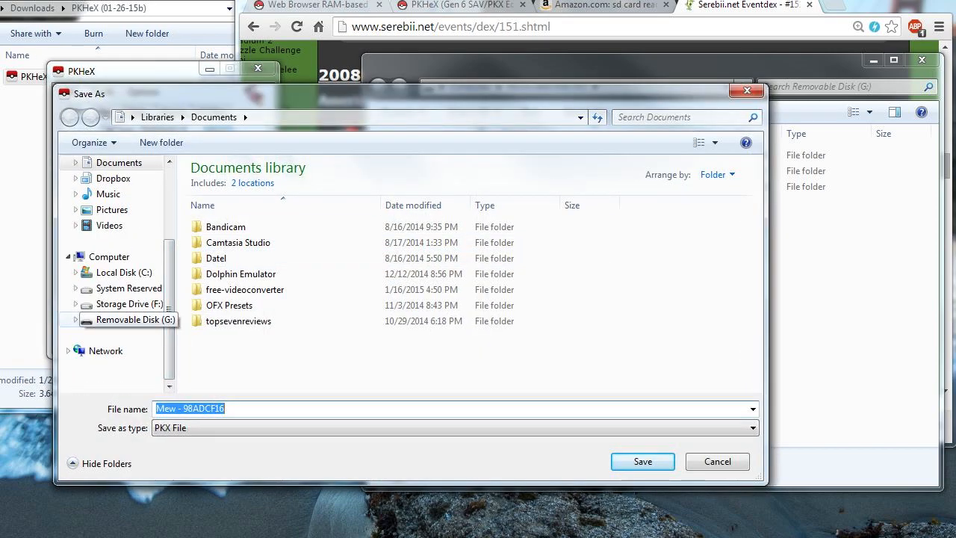
{"action": "left_click", "coordinate": [134, 319]}
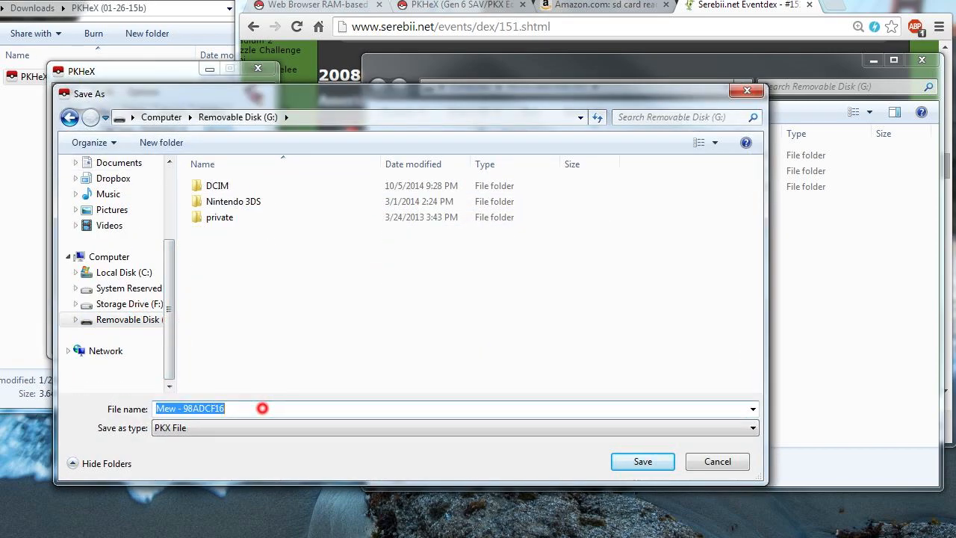
{"action": "type", "text": "pokem"}
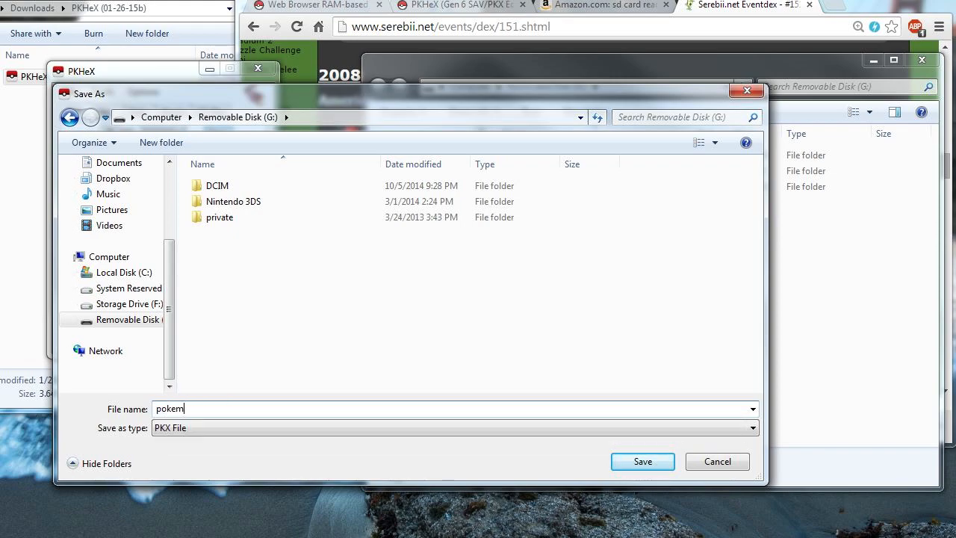
{"action": "type", "text": "on."}
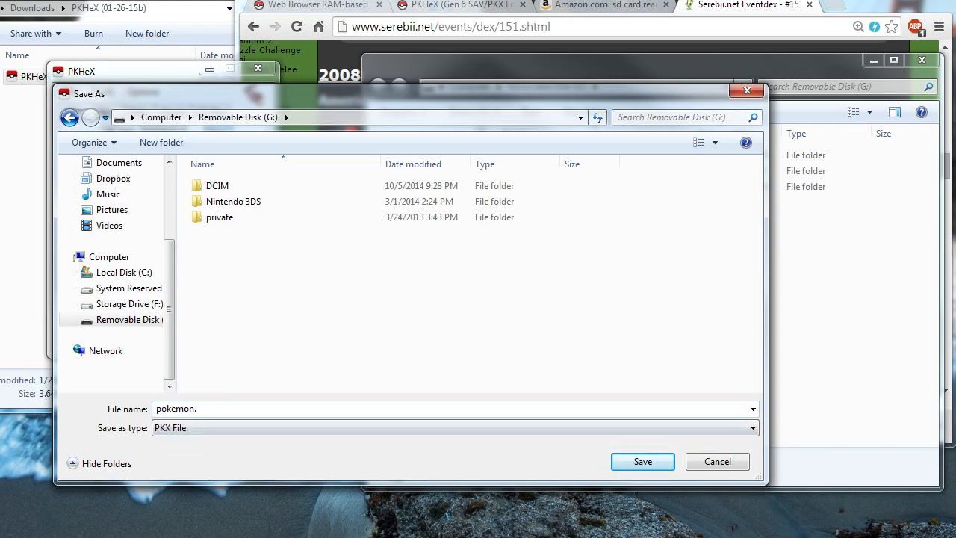
{"action": "type", "text": "ekx"}
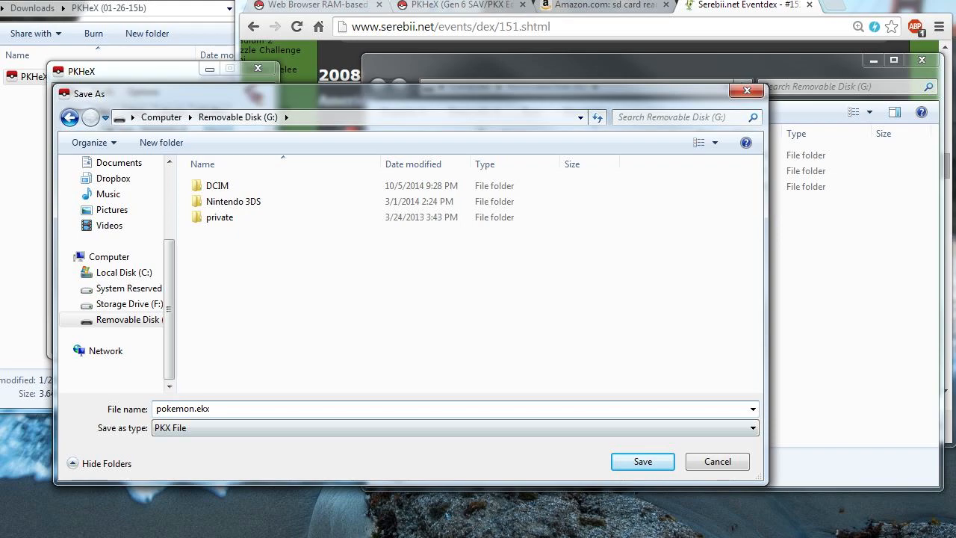
{"action": "left_click", "coordinate": [453, 428]}
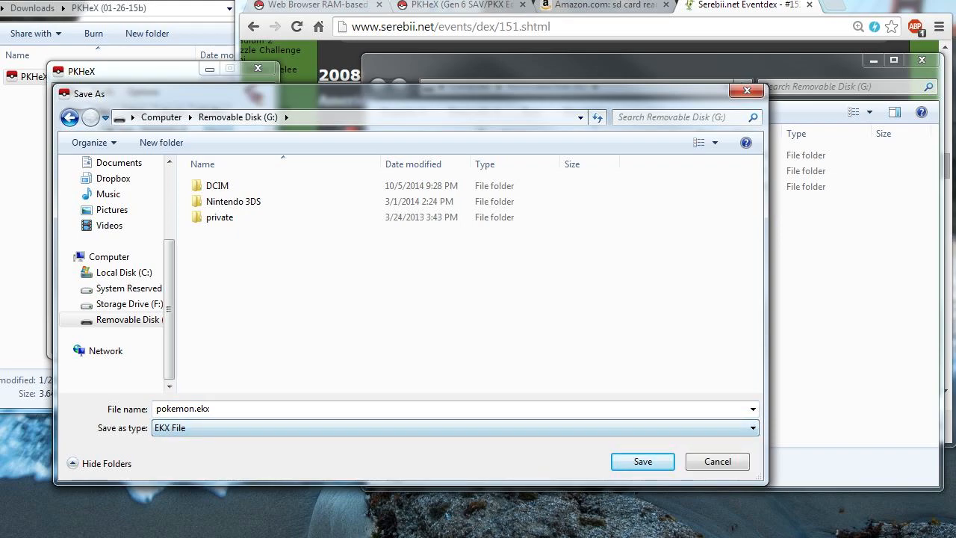
{"action": "left_click", "coordinate": [641, 461]}
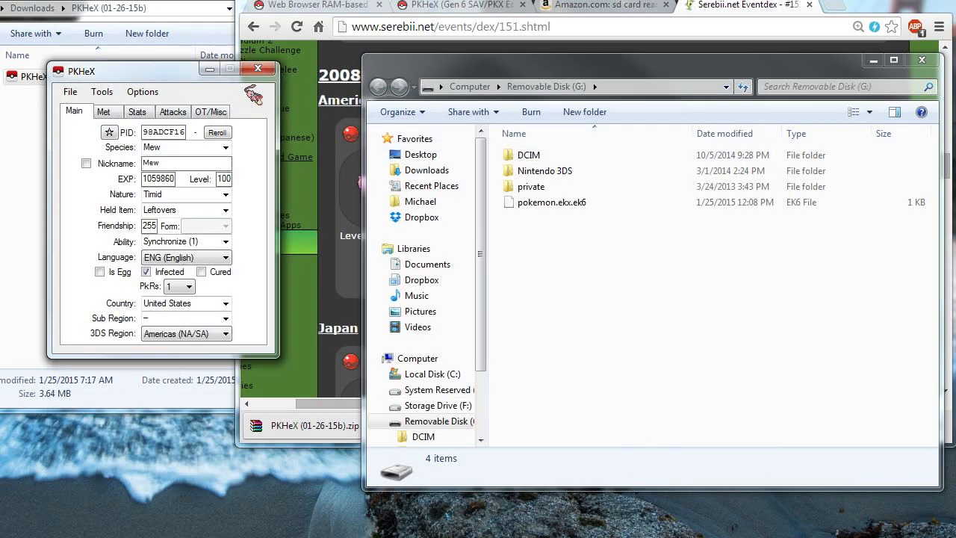
Rename pokemon.ekx.ek6 to pokemon.ekx, confirming the extension change, and open Downloads\code
{"action": "right_click", "coordinate": [551, 202]}
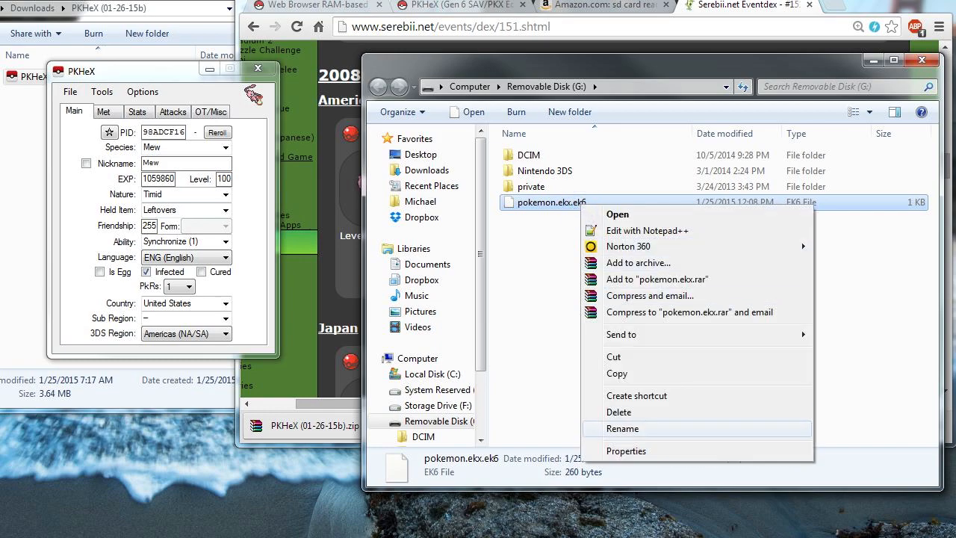
{"action": "left_click", "coordinate": [622, 428]}
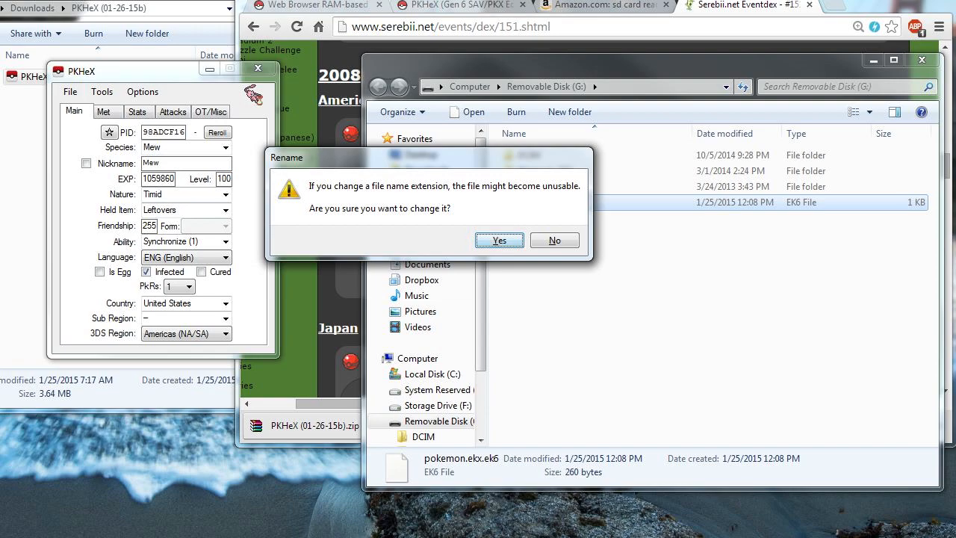
{"action": "left_click", "coordinate": [499, 239]}
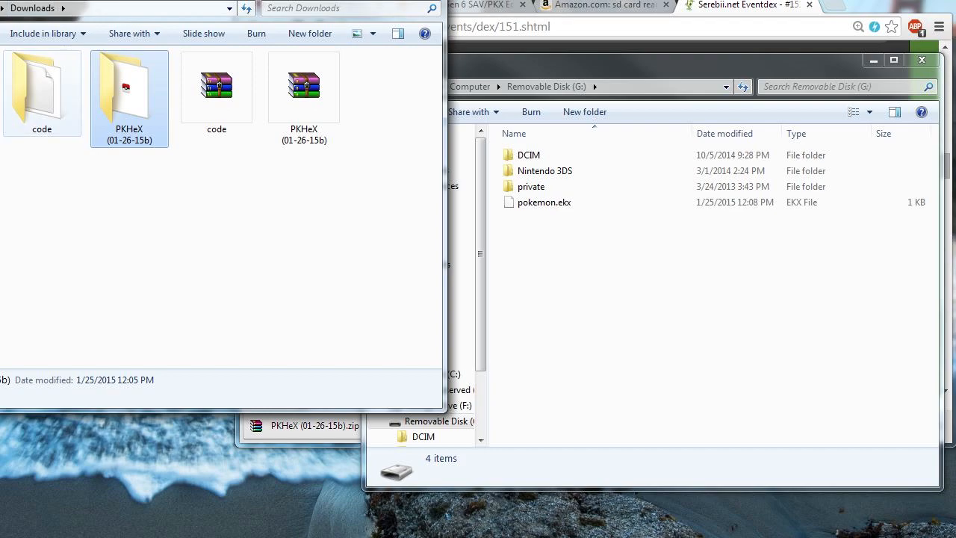
{"action": "double_click", "coordinate": [41, 86]}
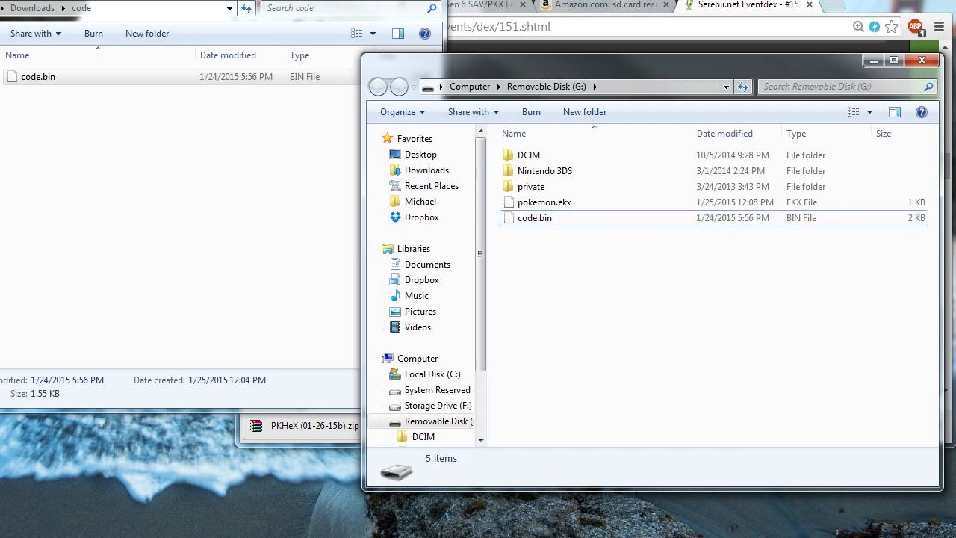
Highlight Omega Ruby on the HOME Menu and launch the Internet Browser
{"action": "left_click", "coordinate": [544, 202]}
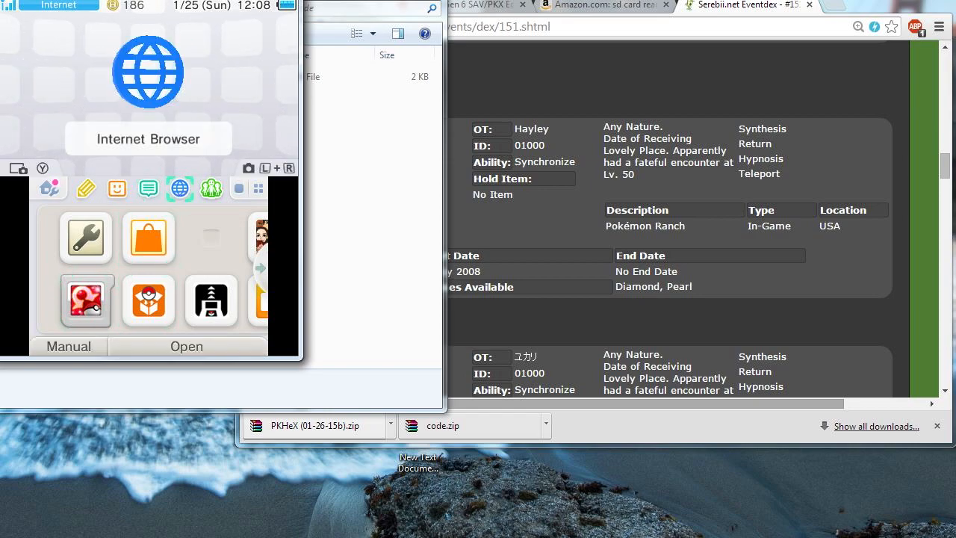
{"action": "left_click", "coordinate": [84, 300]}
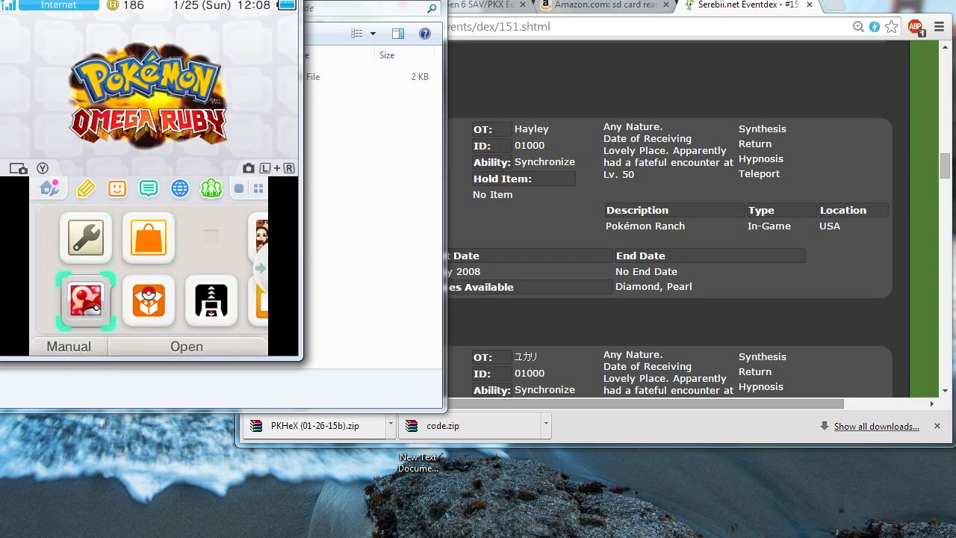
{"action": "left_click", "coordinate": [84, 300]}
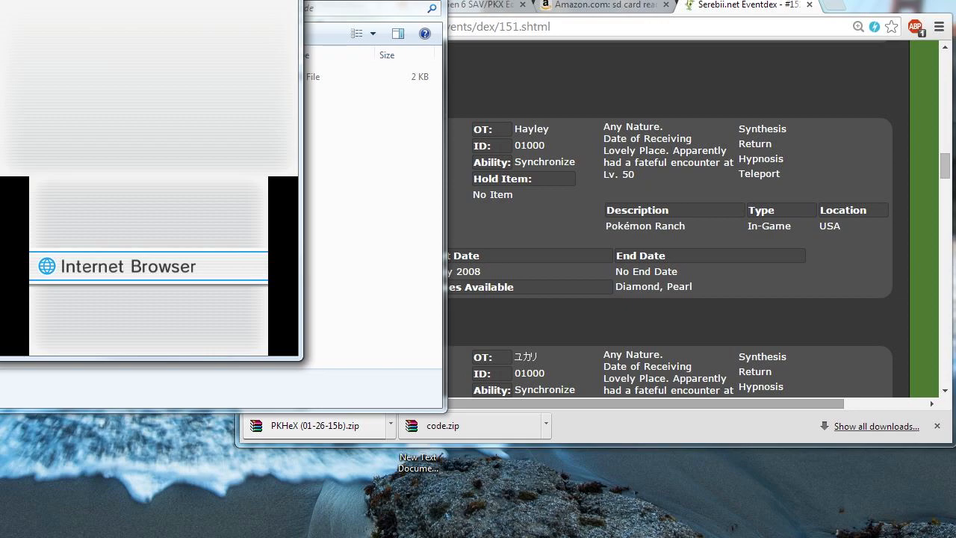
Enter and load loadcode.projectpokemon.org in the 3DS browser's address bar
{"action": "left_click", "coordinate": [148, 266]}
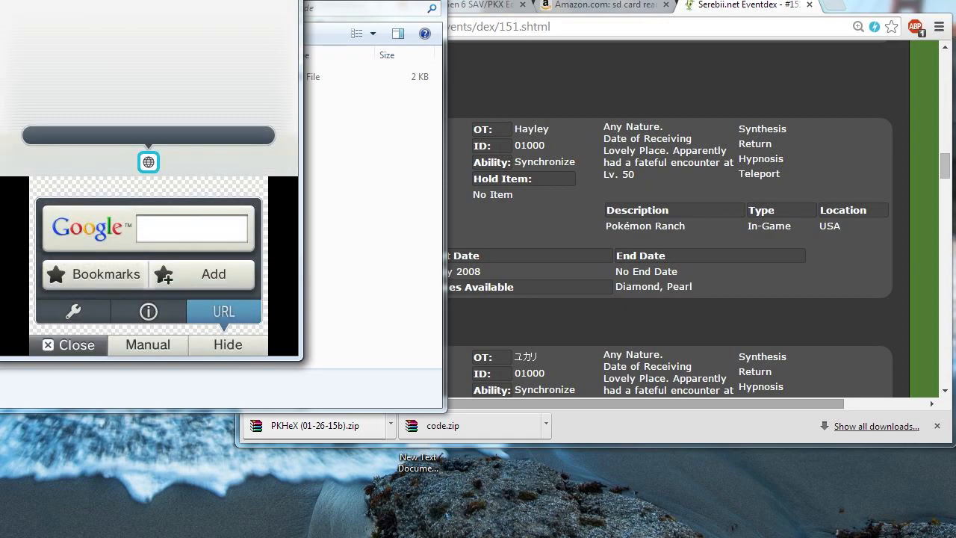
{"action": "left_click", "coordinate": [223, 310]}
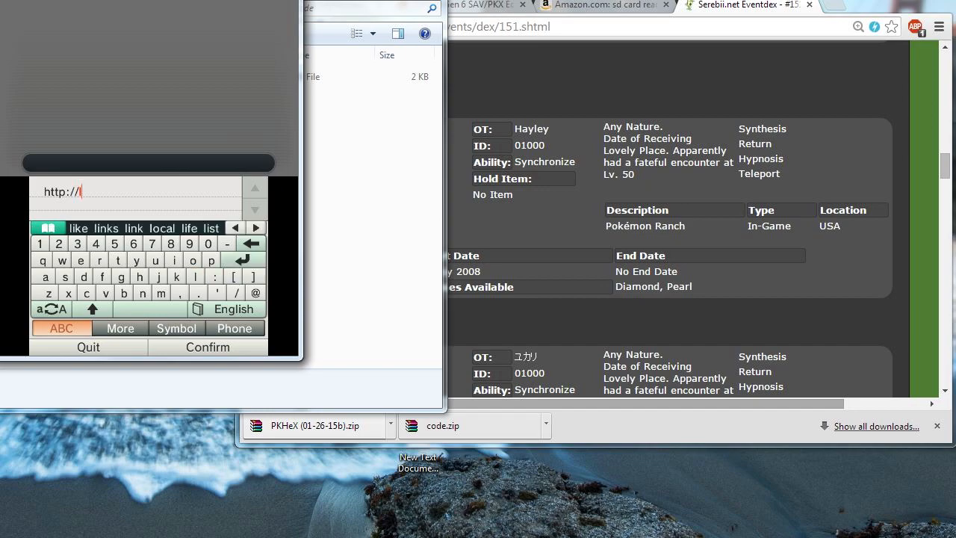
{"action": "type", "text": "loadco"}
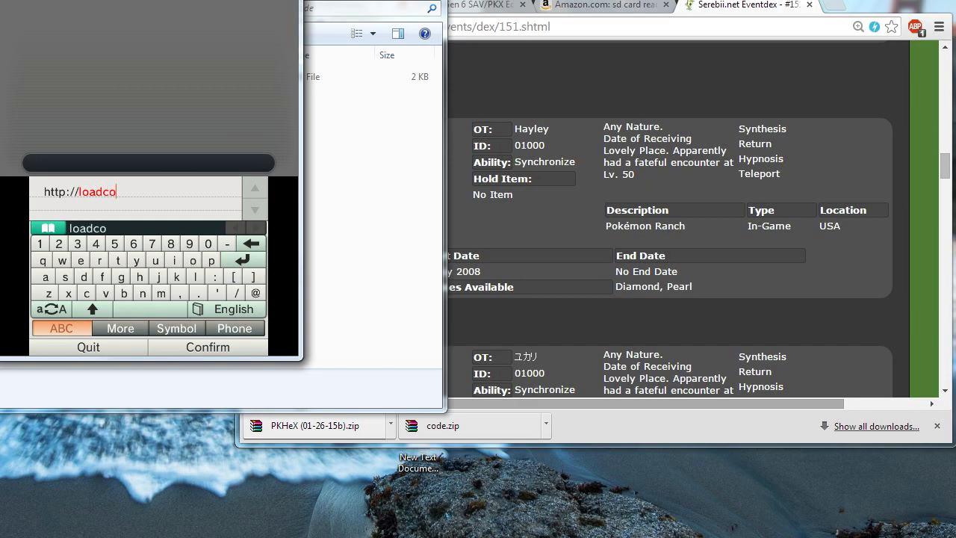
{"action": "type", "text": "de."}
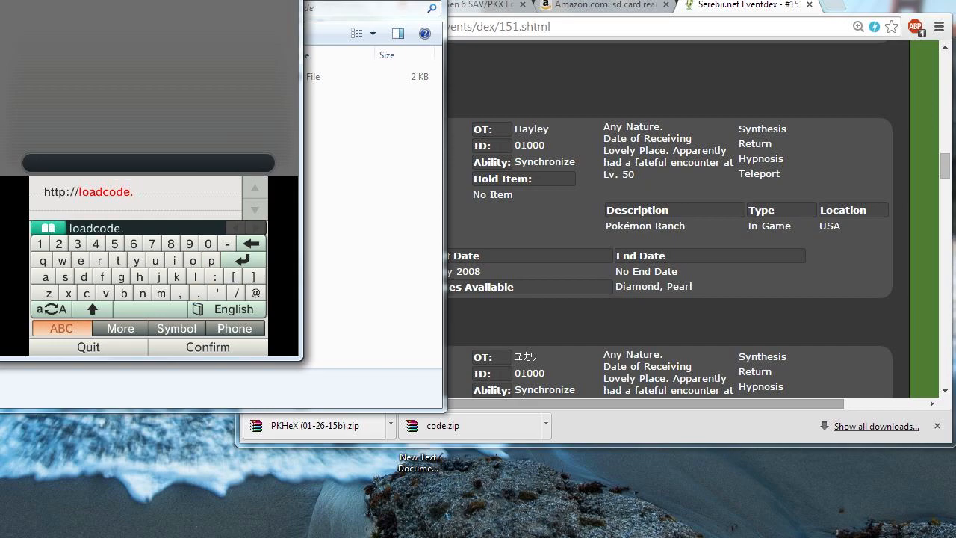
{"action": "type", "text": ".proj"}
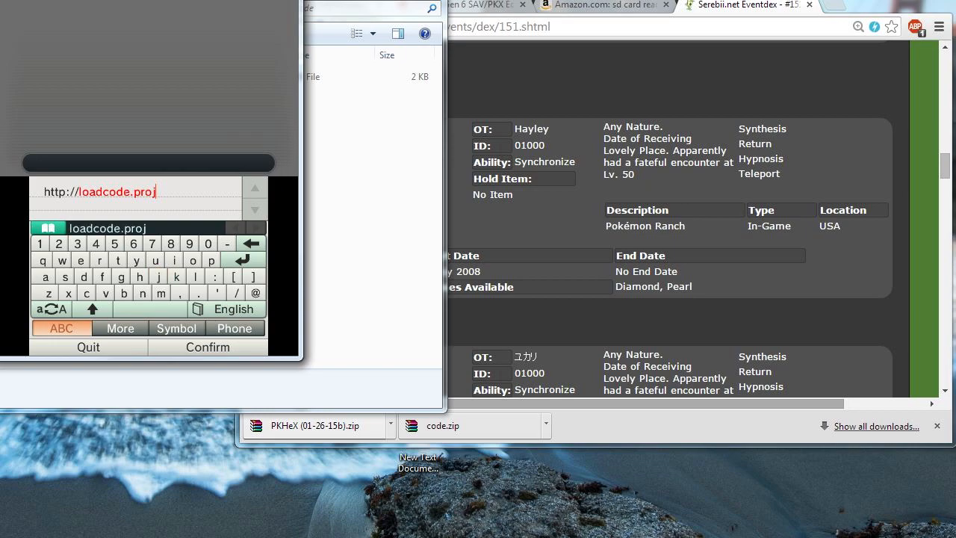
{"action": "type", "text": "ectpokemon"}
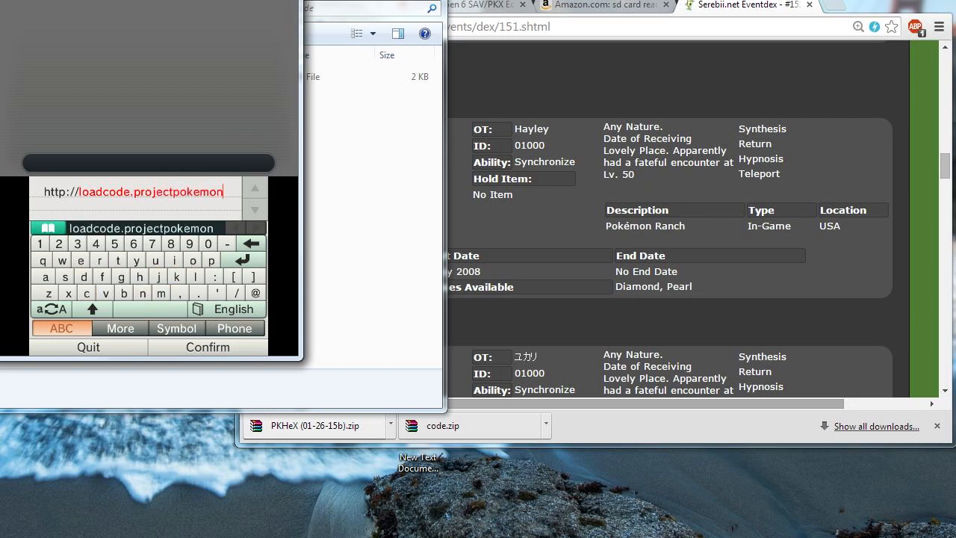
{"action": "type", "text": ".org"}
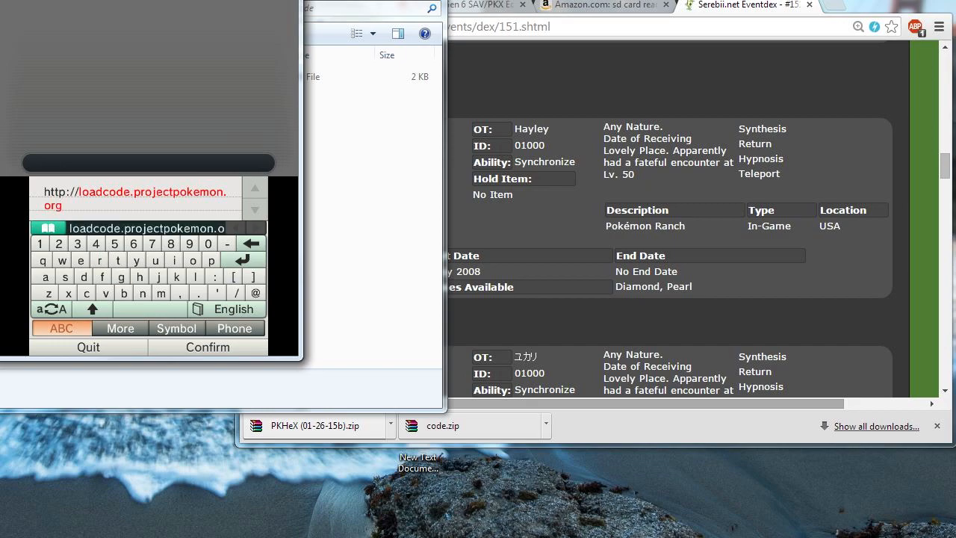
{"action": "left_click", "coordinate": [208, 347]}
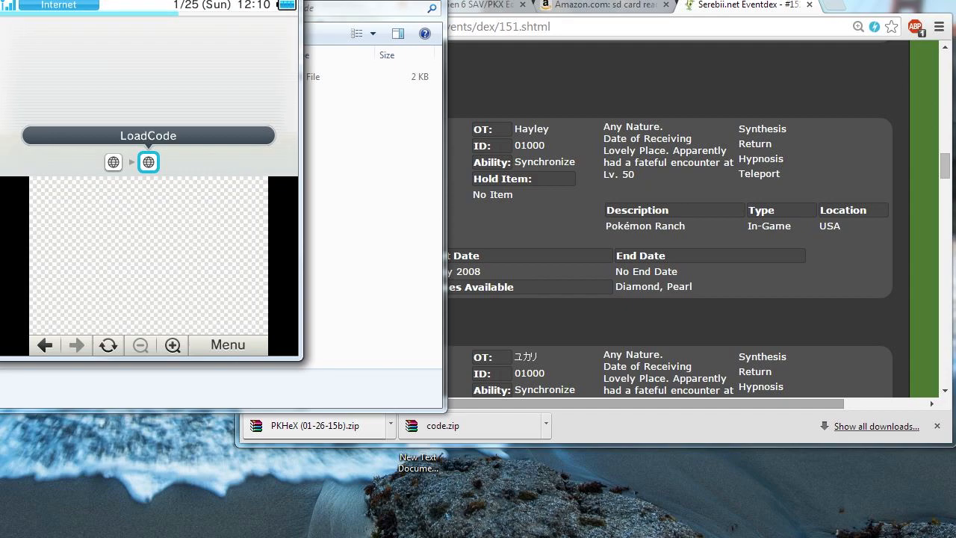
Run the LoadCode page and dismiss the system error with OK
{"action": "left_click", "coordinate": [148, 135]}
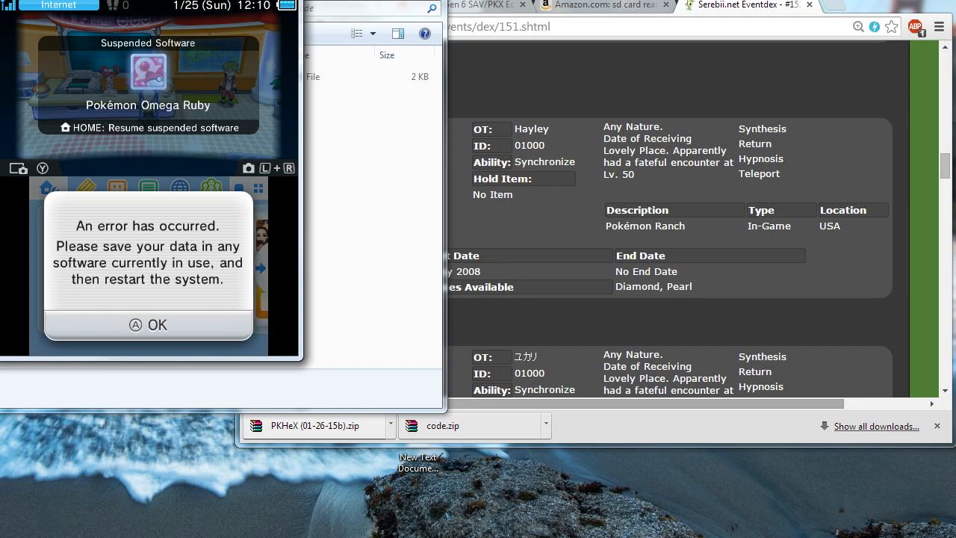
{"action": "left_click", "coordinate": [147, 324]}
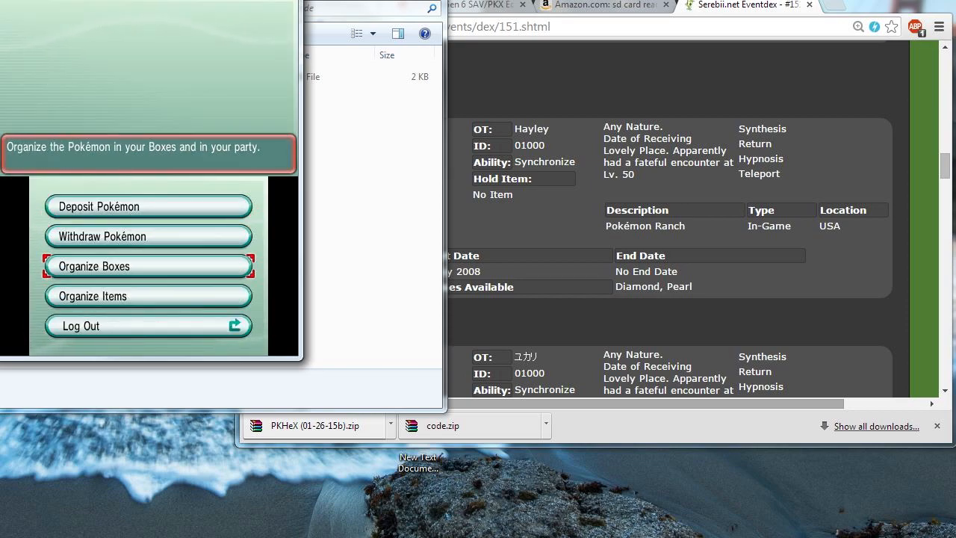
Open Organize Boxes from the Omega Ruby PC menu
{"action": "left_click", "coordinate": [148, 266]}
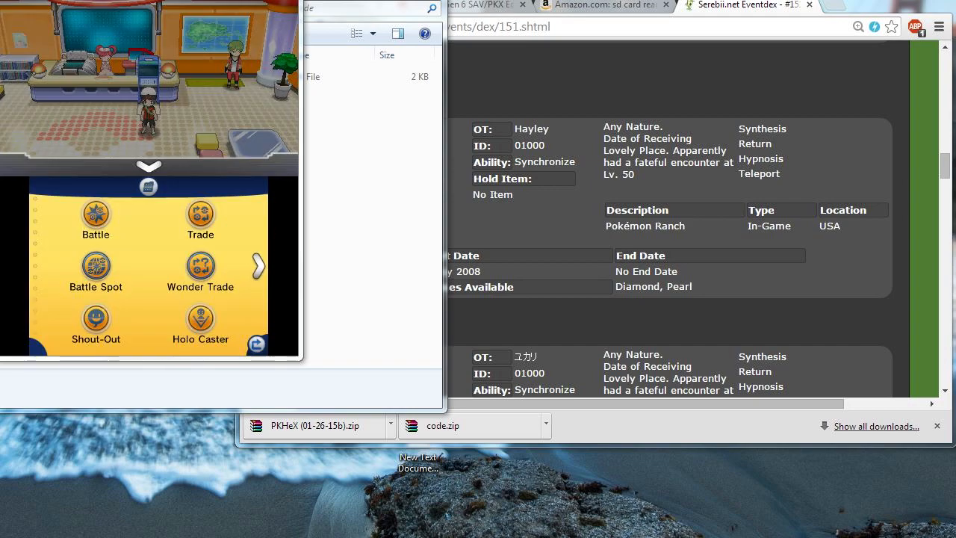
Choose Battle Spot, Random Matchup Free Battle, and the Single format
{"action": "left_click", "coordinate": [96, 265]}
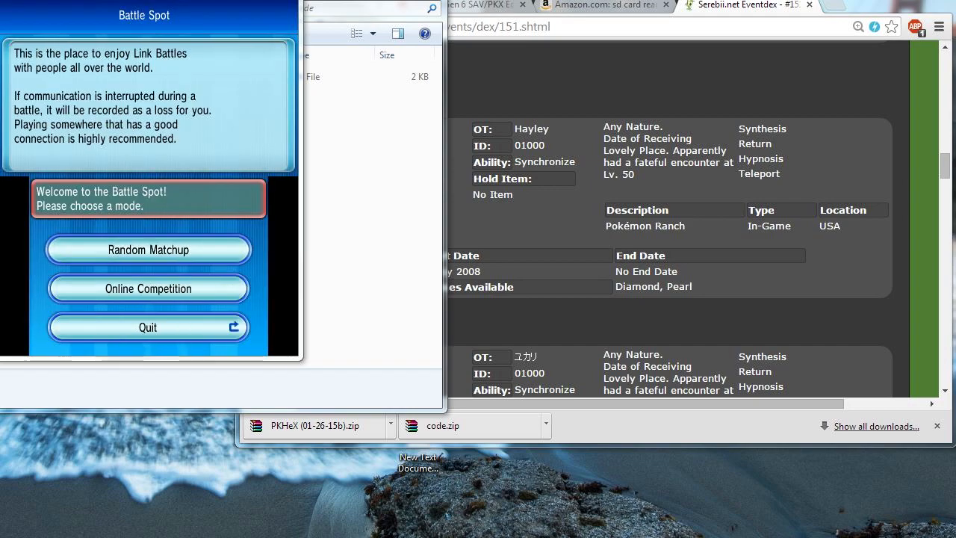
{"action": "left_click", "coordinate": [147, 249]}
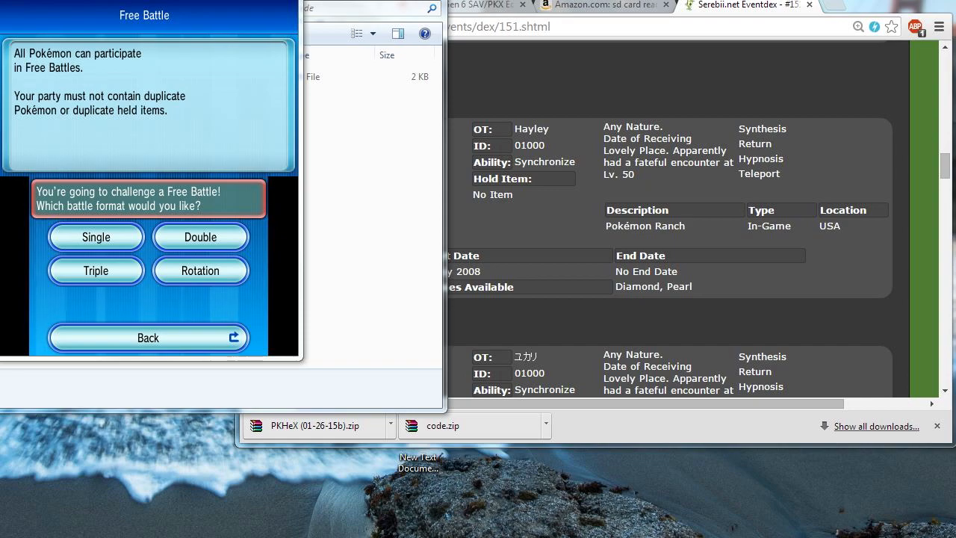
{"action": "left_click", "coordinate": [96, 236]}
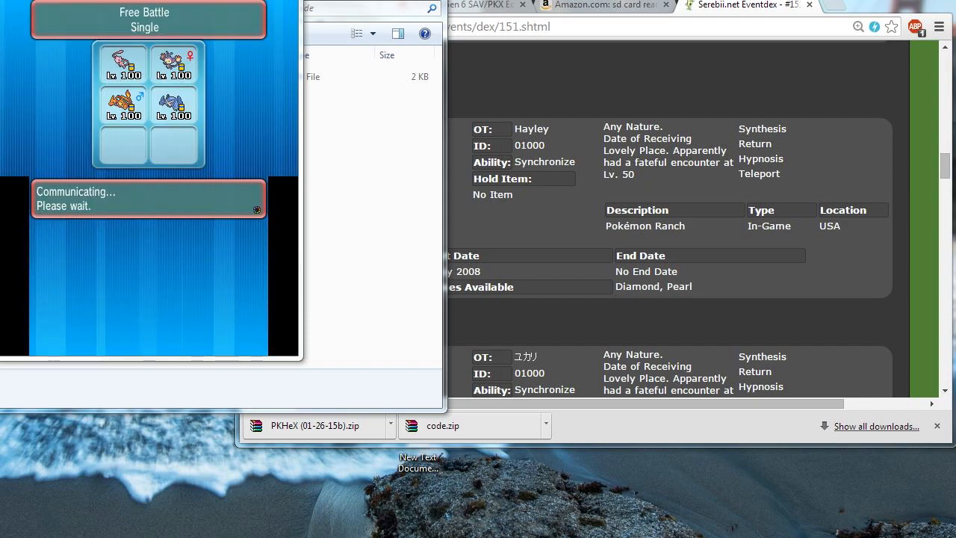